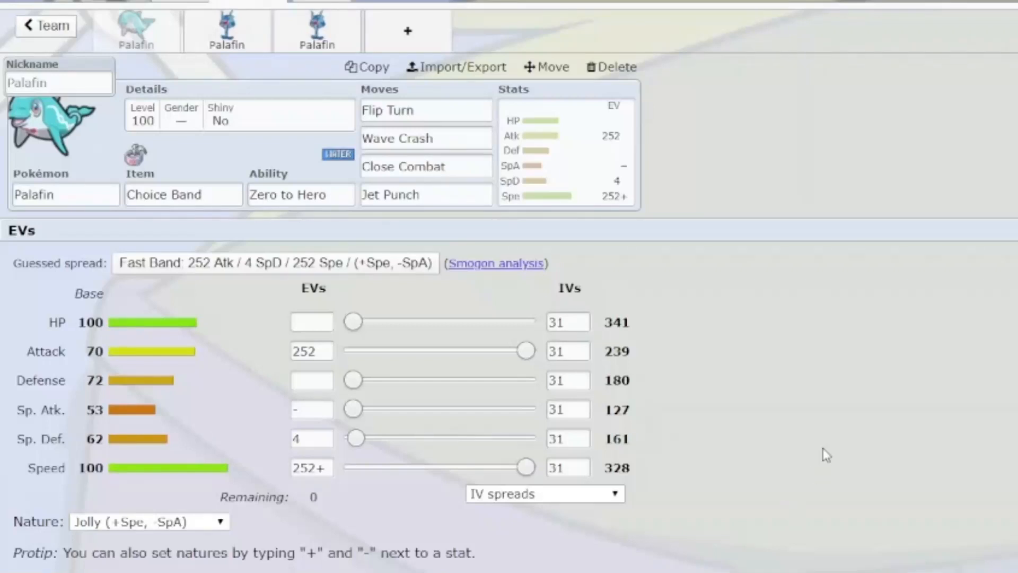
pyautogui.moveTo(748, 421)
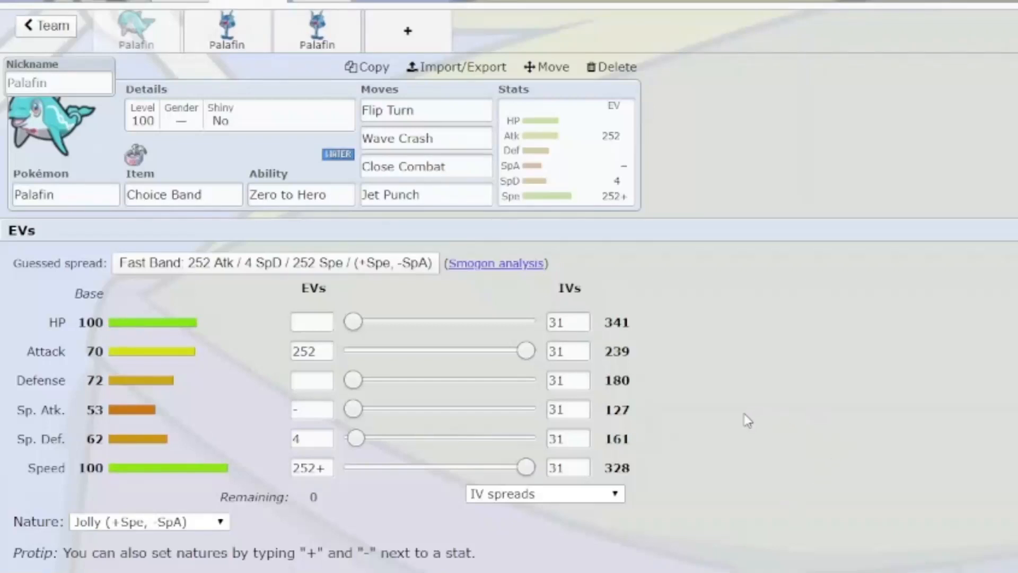
pyautogui.moveTo(741, 424)
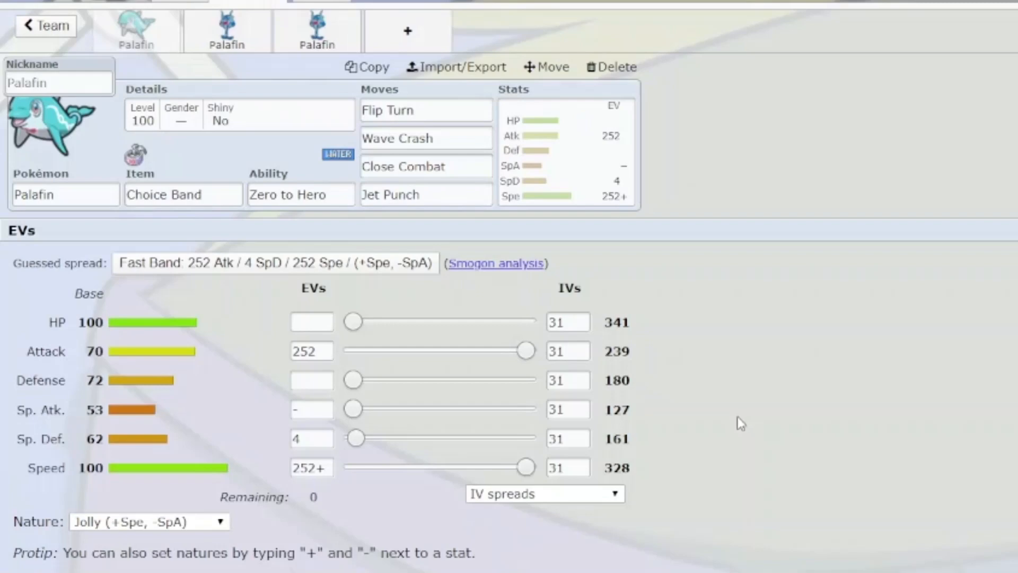
pyautogui.moveTo(495, 205)
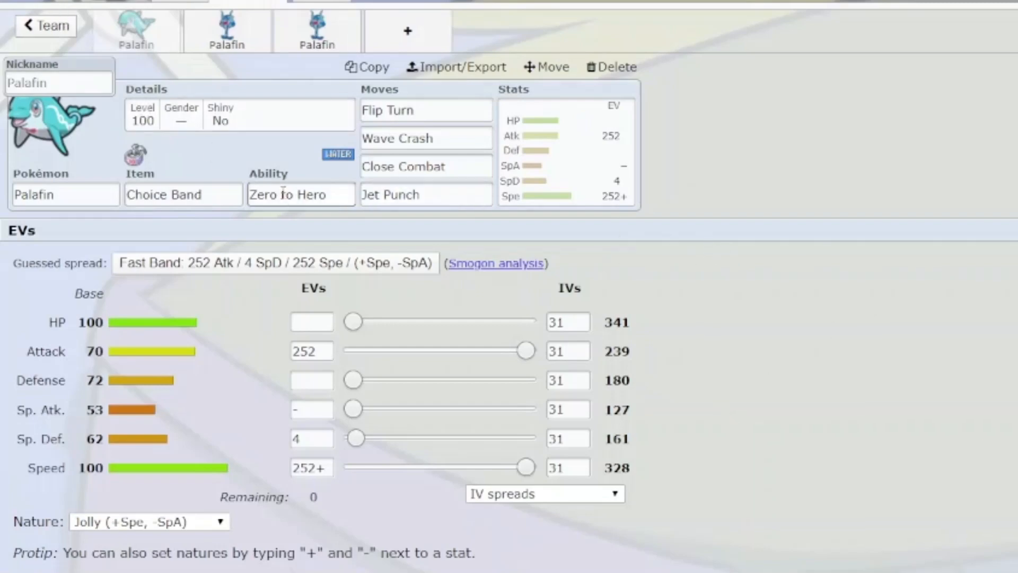
pyautogui.moveTo(299, 142)
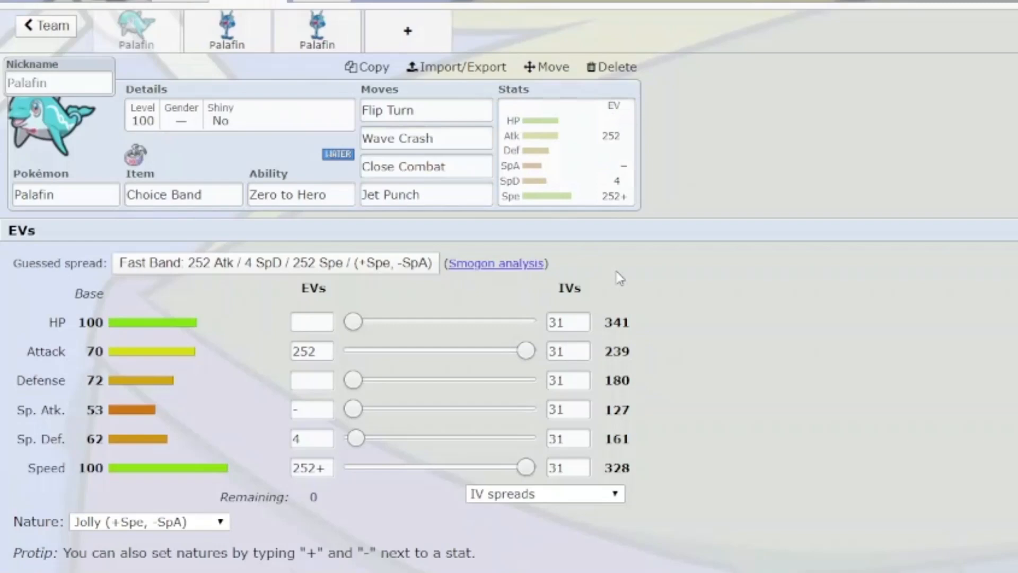
pyautogui.moveTo(693, 313)
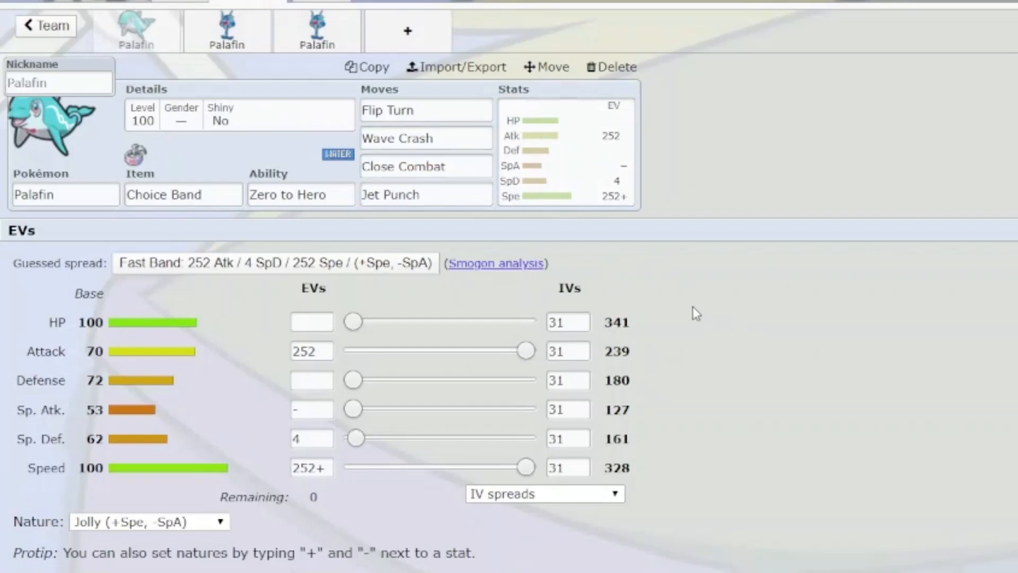
pyautogui.moveTo(676, 300)
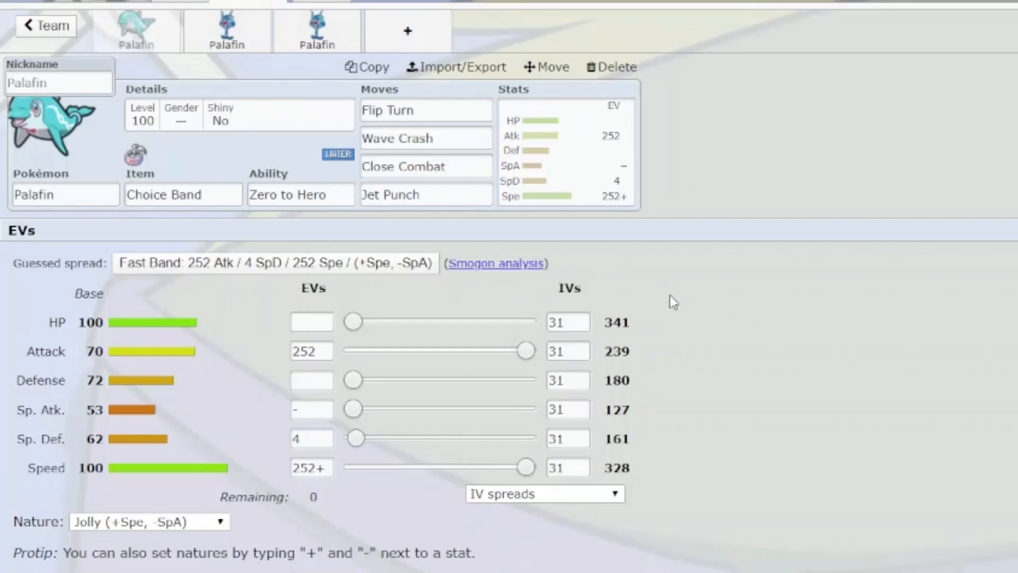
pyautogui.moveTo(697, 311)
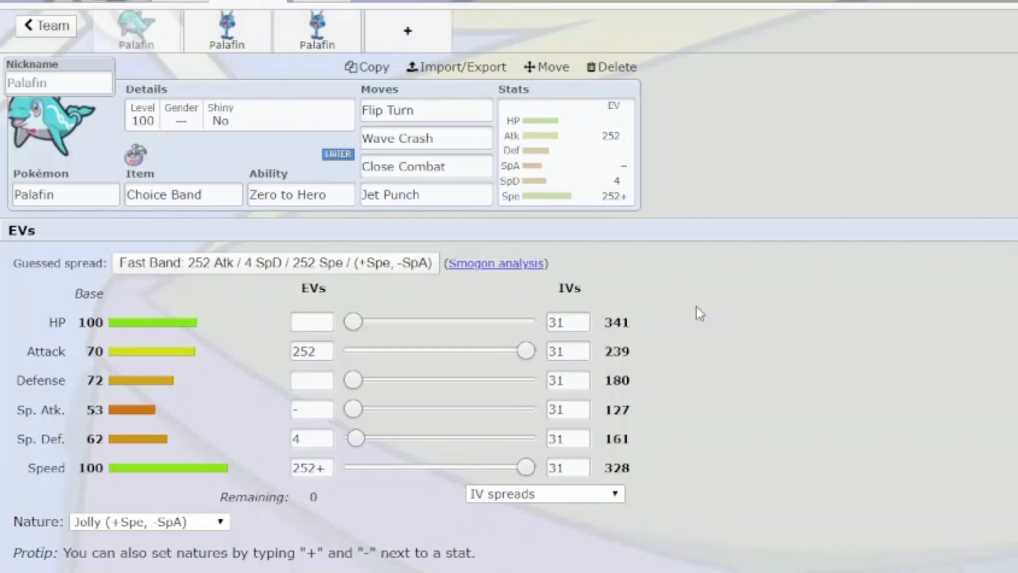
pyautogui.moveTo(634, 311)
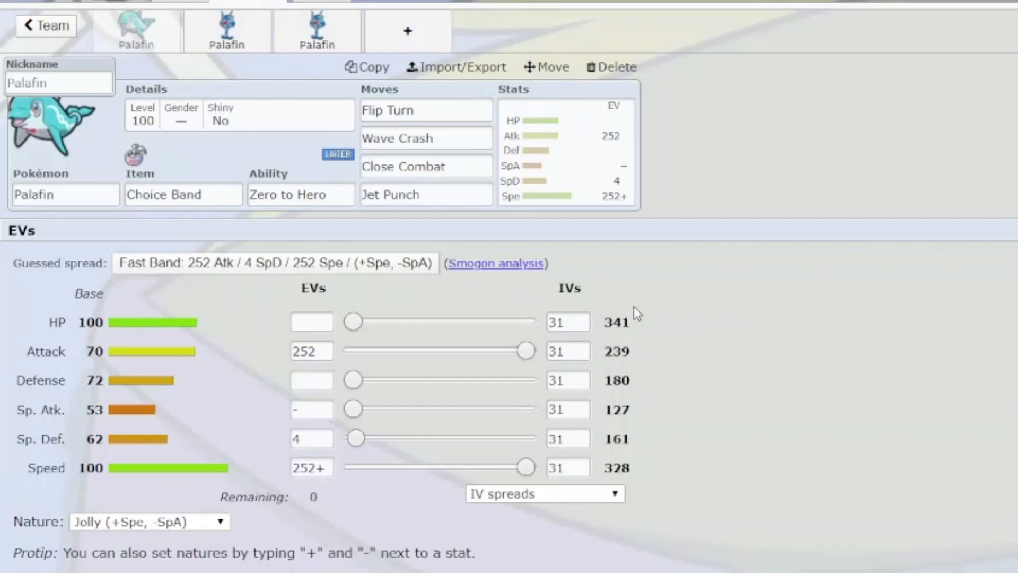
pyautogui.moveTo(330, 233)
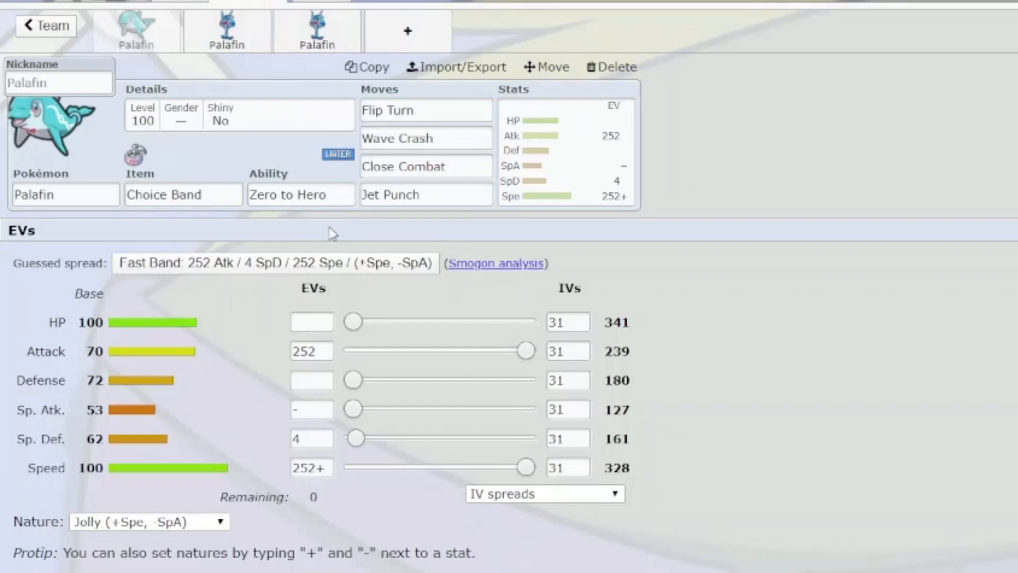
# Open the first Palafin's ability list, which offers only Zero to Hero
pyautogui.click(300, 194)
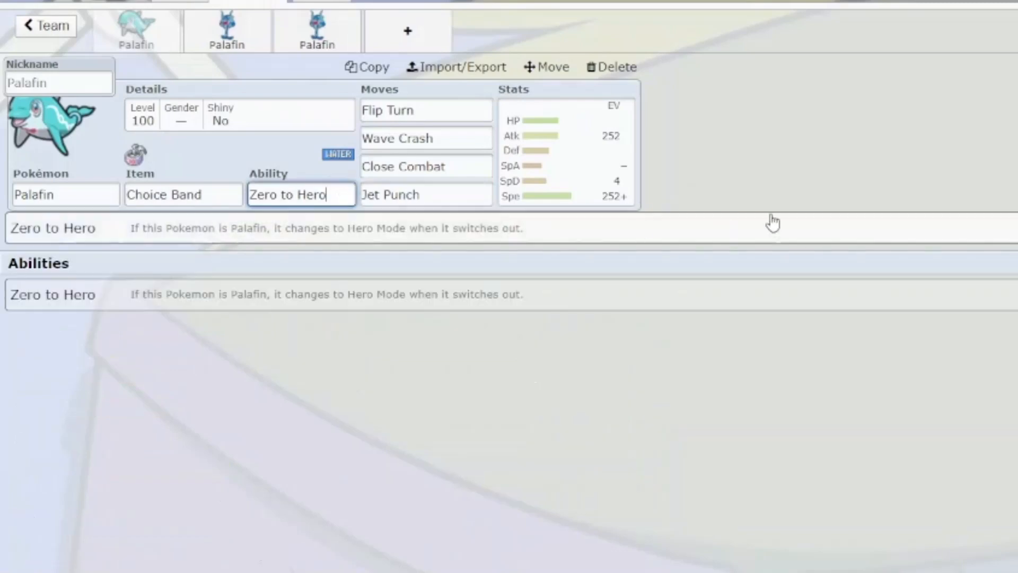
pyautogui.moveTo(612, 240)
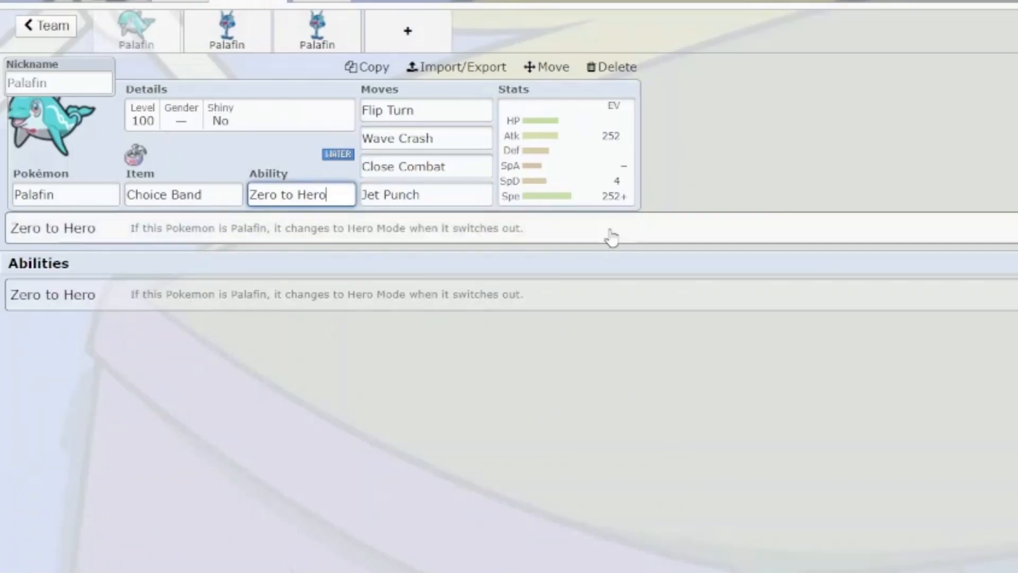
pyautogui.moveTo(357, 246)
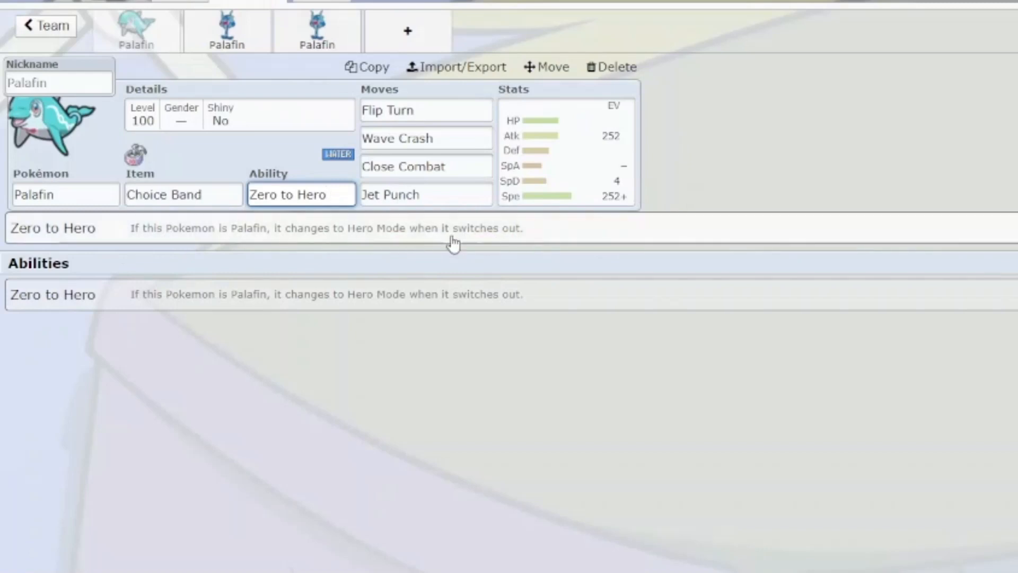
pyautogui.moveTo(616, 149)
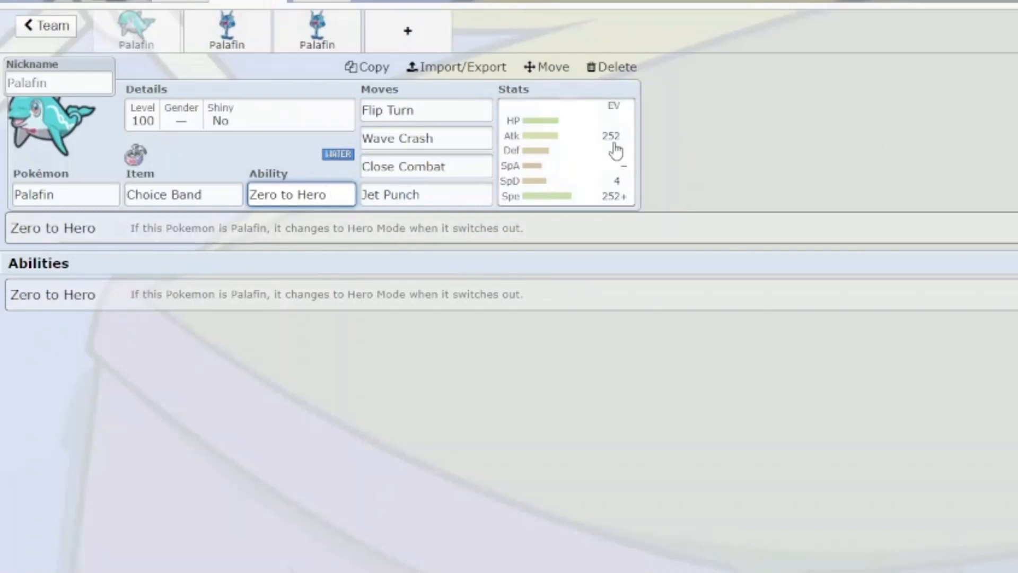
pyautogui.moveTo(614, 153)
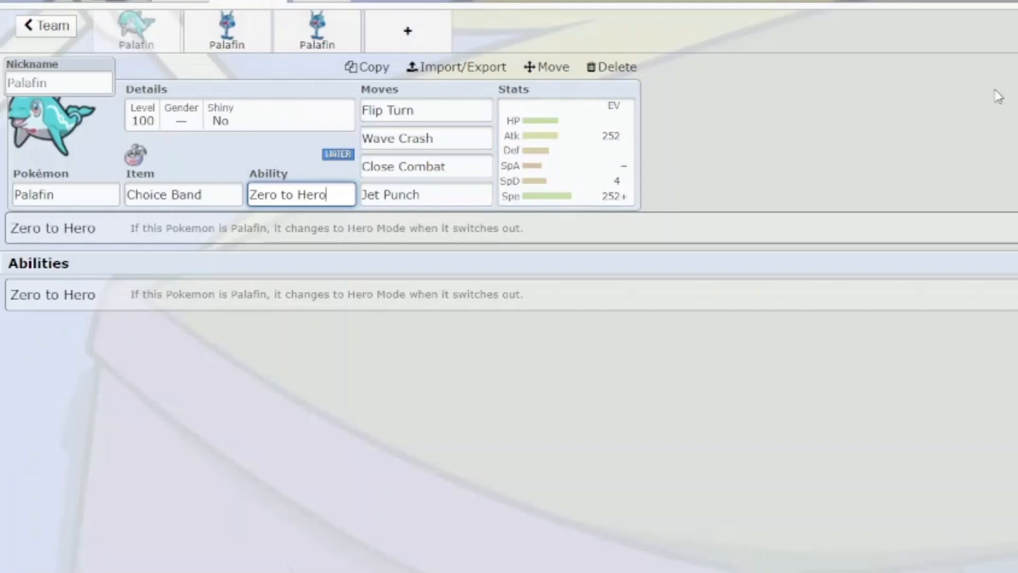
pyautogui.moveTo(770, 55)
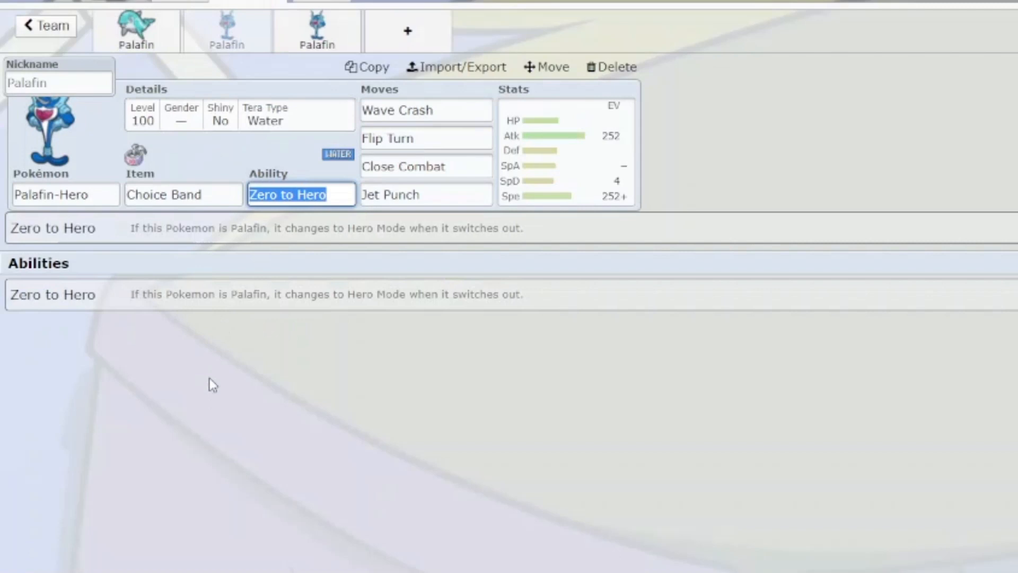
pyautogui.moveTo(117, 216)
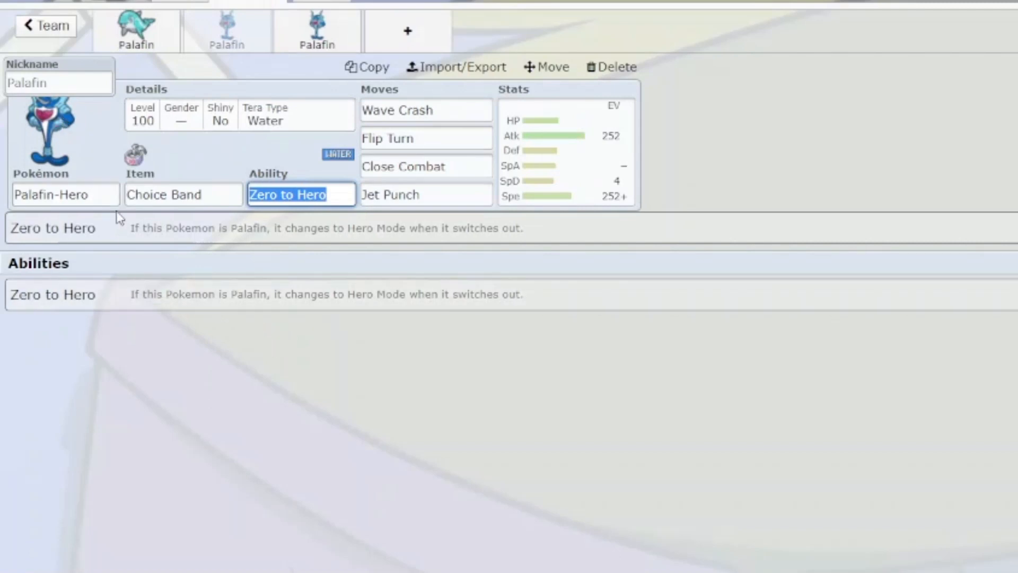
pyautogui.moveTo(533, 172)
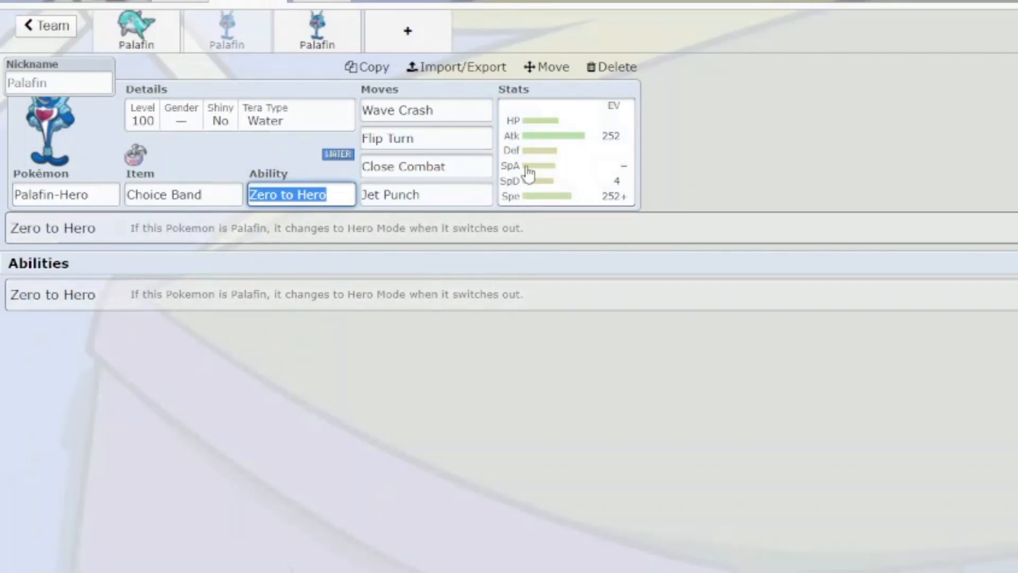
# Show Palafin-Hero's EV spread: 252 Atk, 4 SpD, 252 Spe, Jolly
pyautogui.click(563, 154)
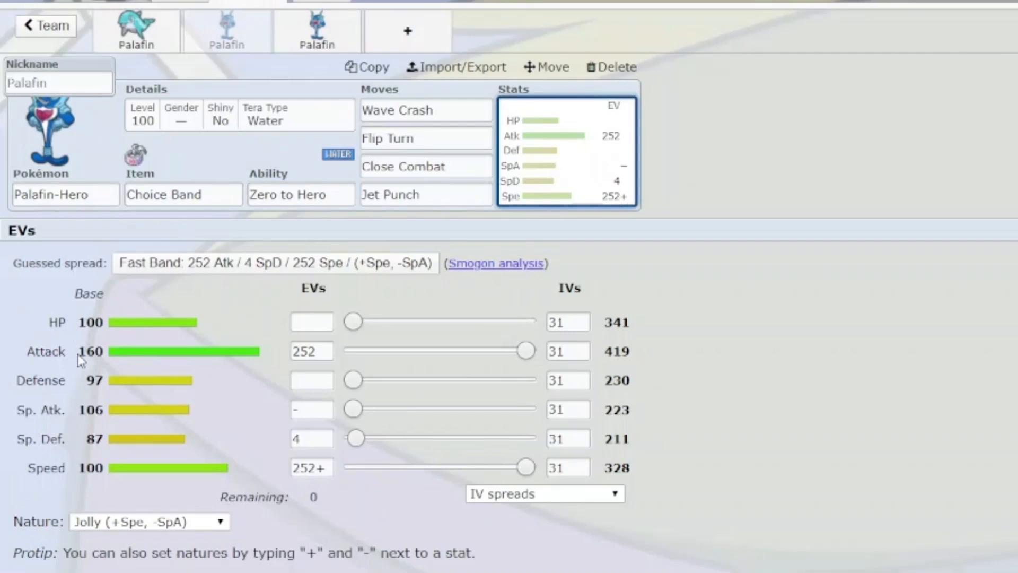
pyautogui.moveTo(109, 360)
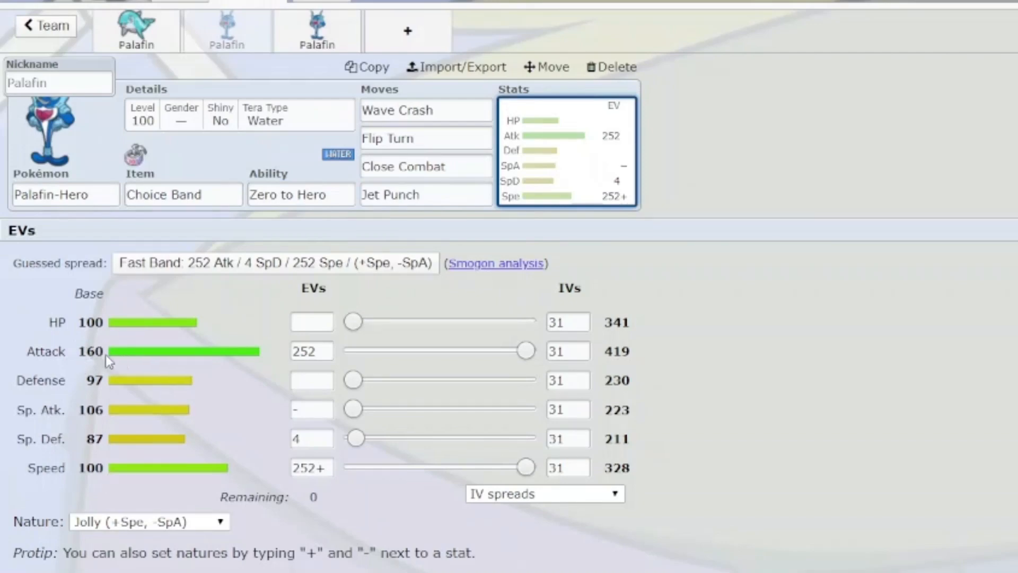
pyautogui.moveTo(86, 474)
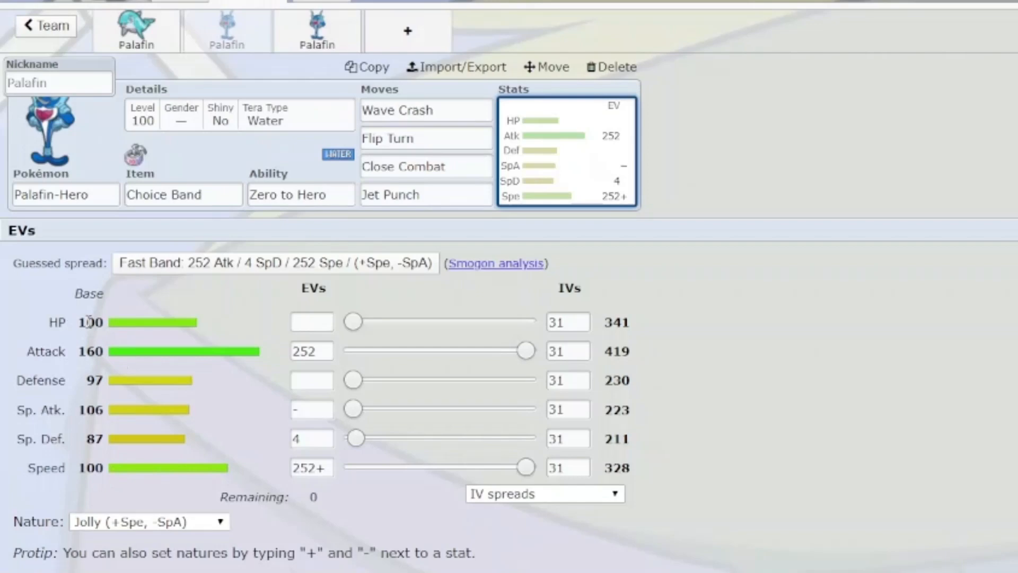
pyautogui.moveTo(75, 392)
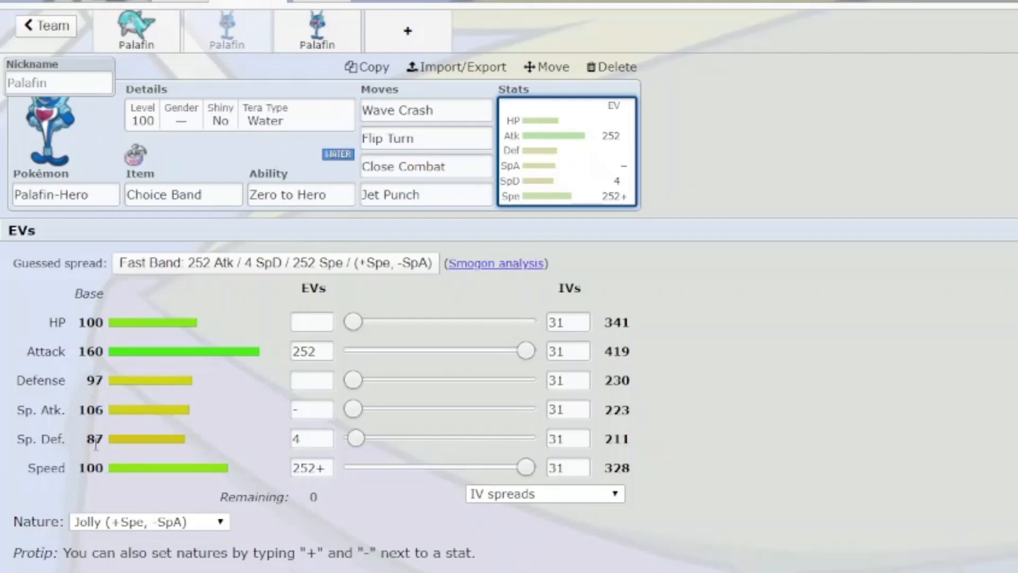
pyautogui.moveTo(130, 369)
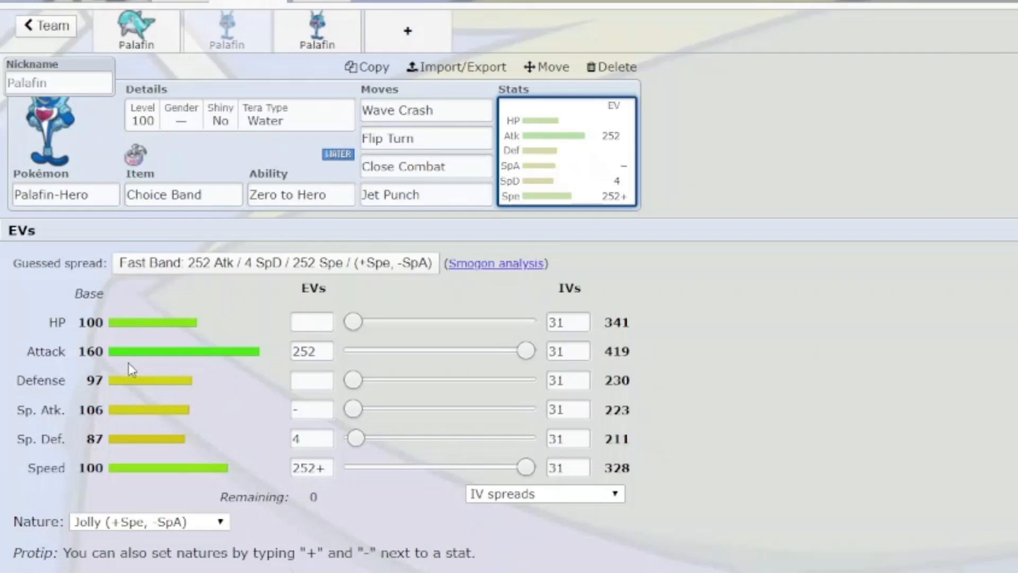
pyautogui.moveTo(77, 461)
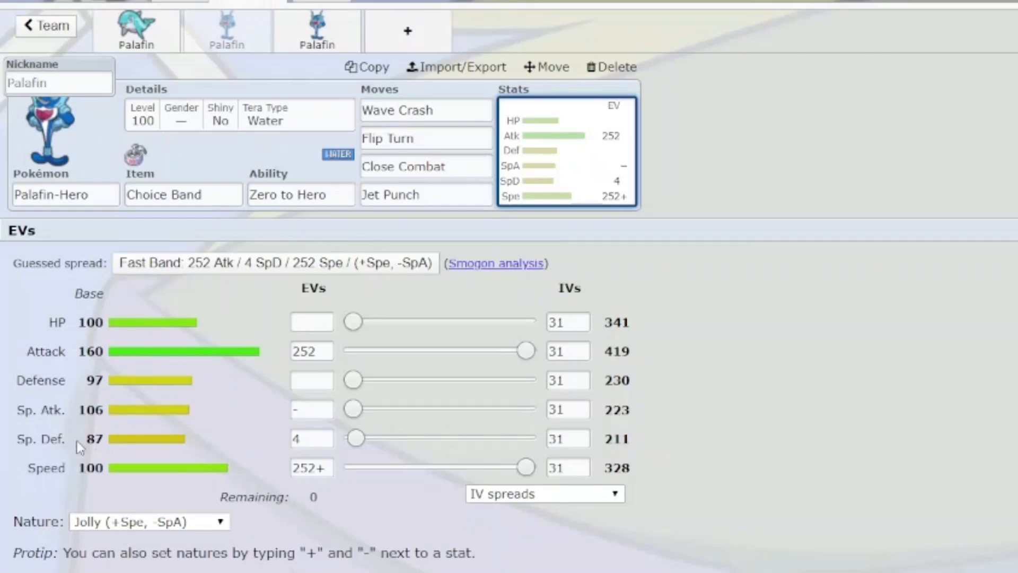
pyautogui.moveTo(125, 507)
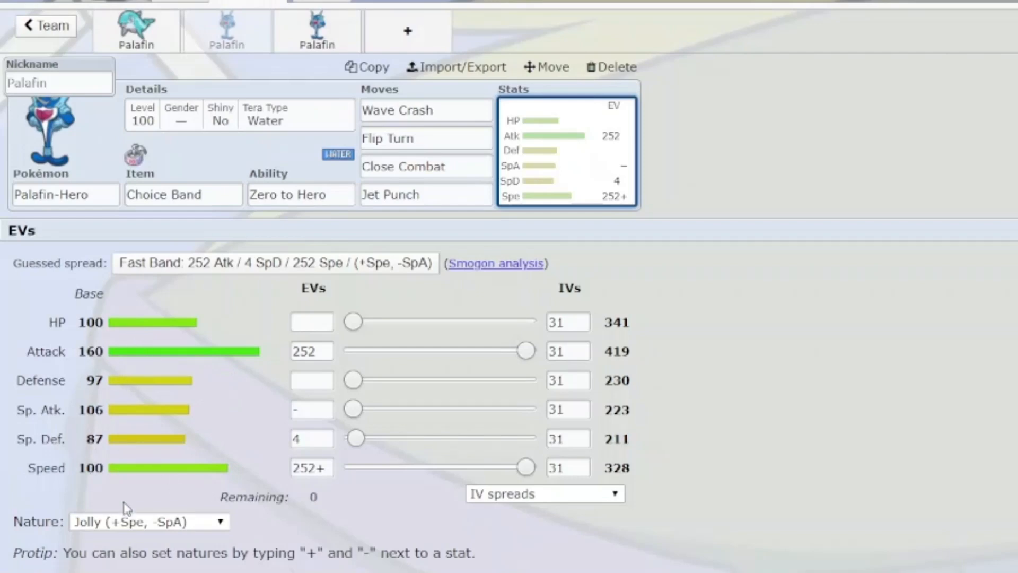
pyautogui.moveTo(134, 340)
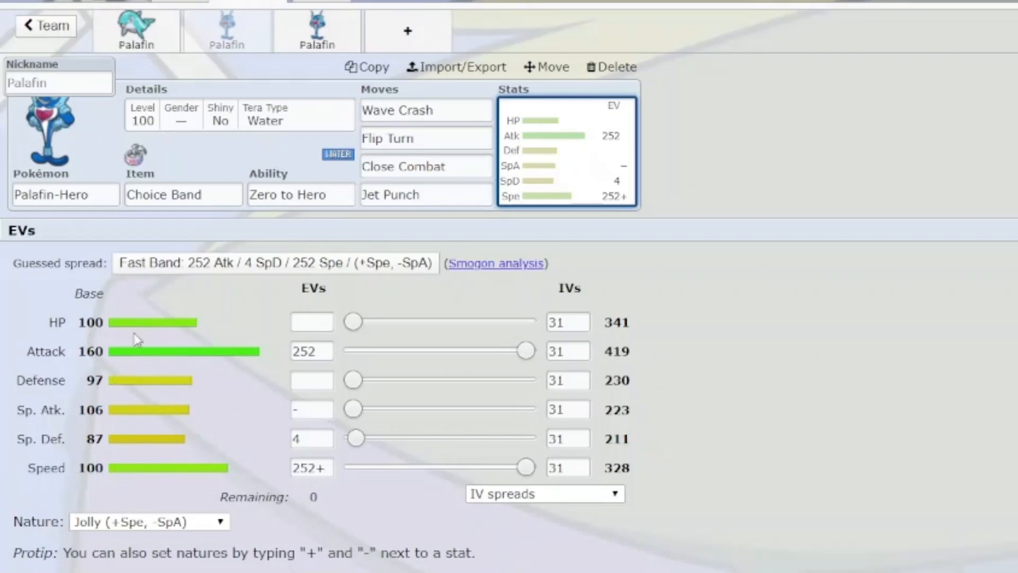
pyautogui.moveTo(290, 172)
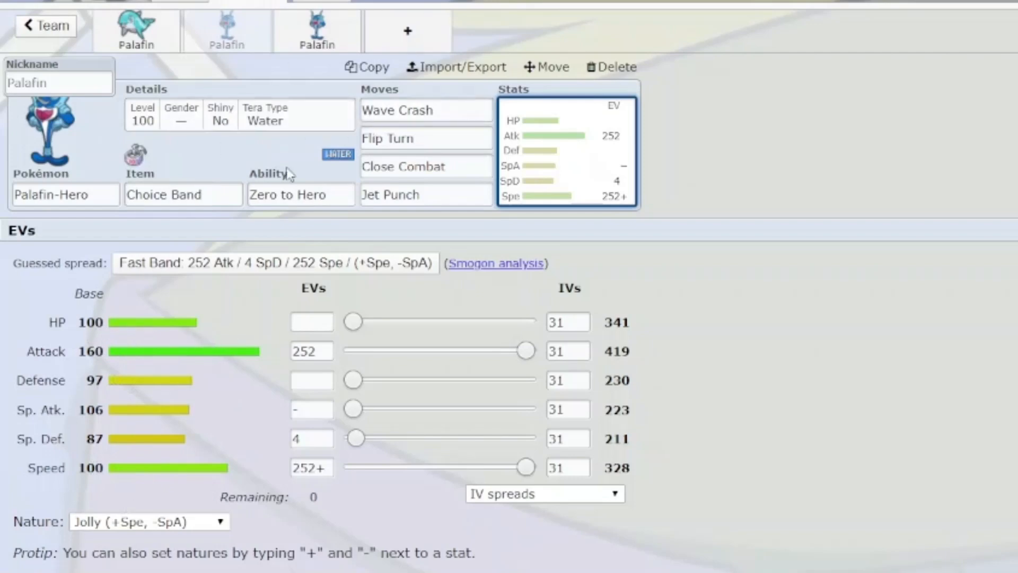
pyautogui.moveTo(278, 147)
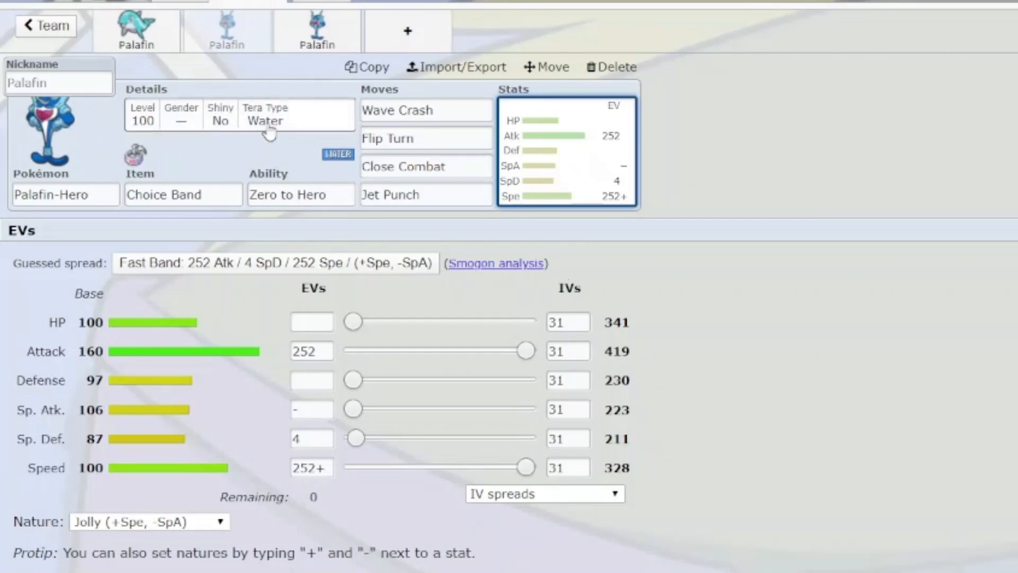
pyautogui.moveTo(727, 138)
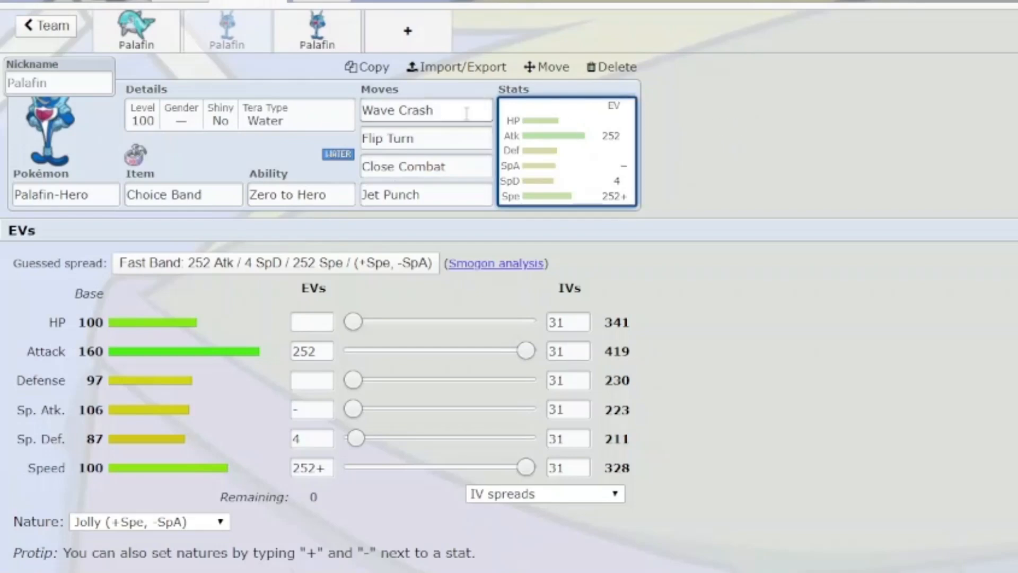
pyautogui.click(425, 110)
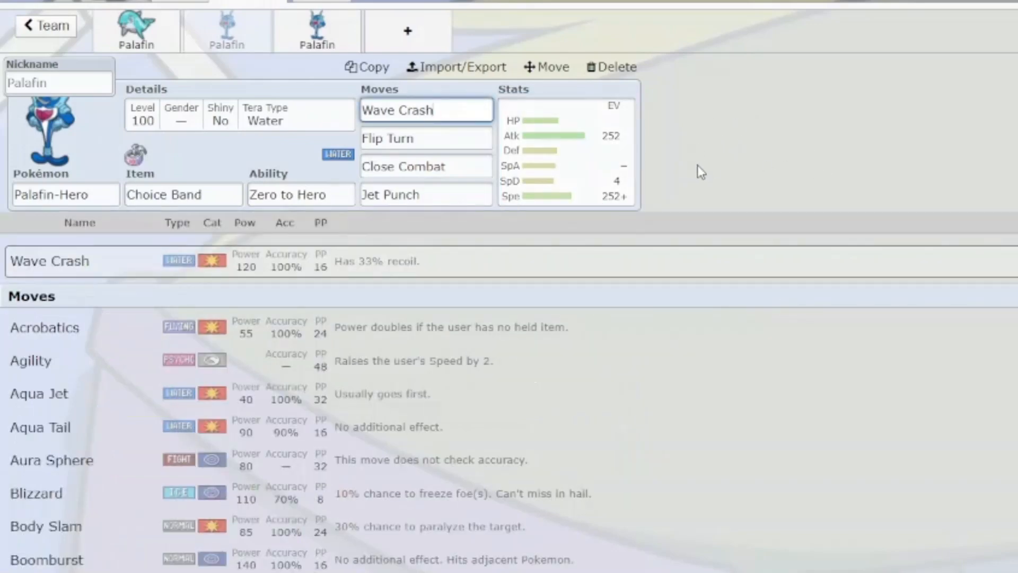
pyautogui.moveTo(367, 288)
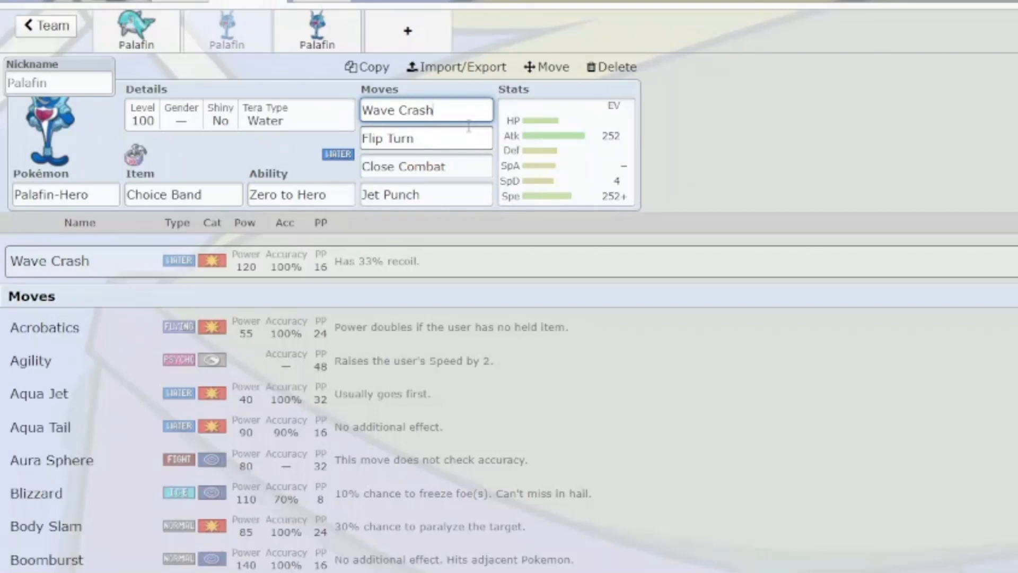
pyautogui.moveTo(462, 143)
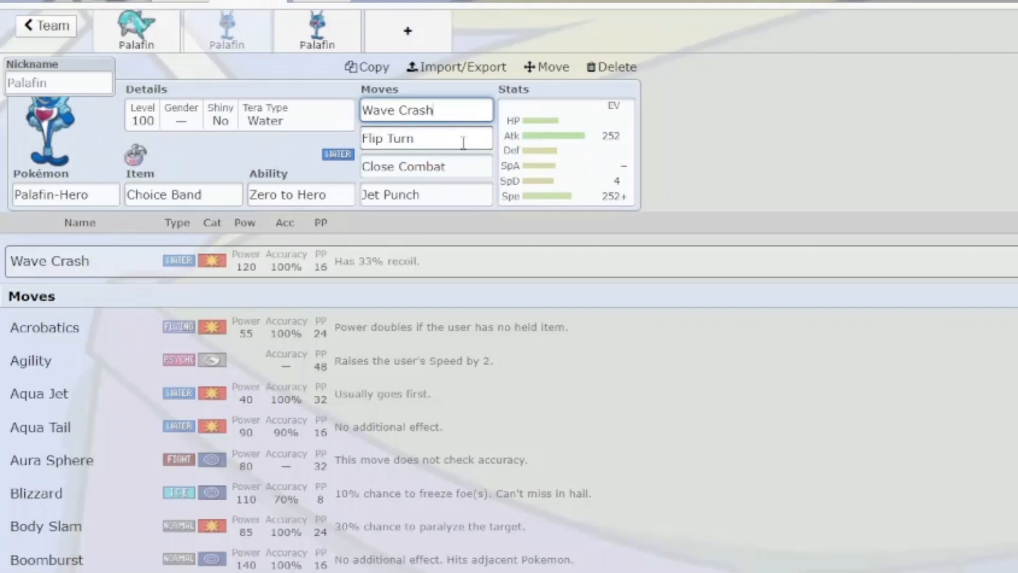
pyautogui.click(426, 138)
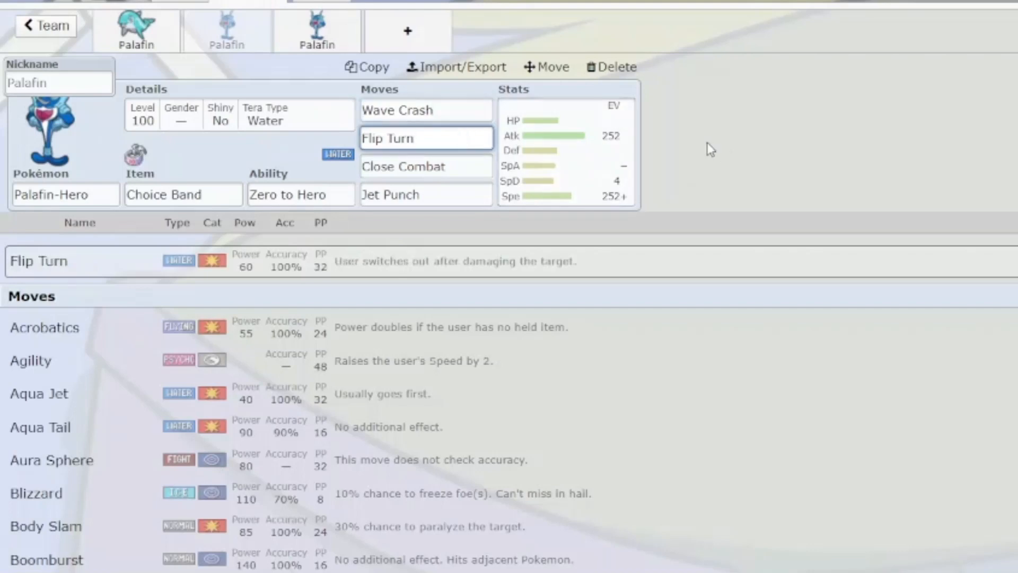
pyautogui.moveTo(705, 149)
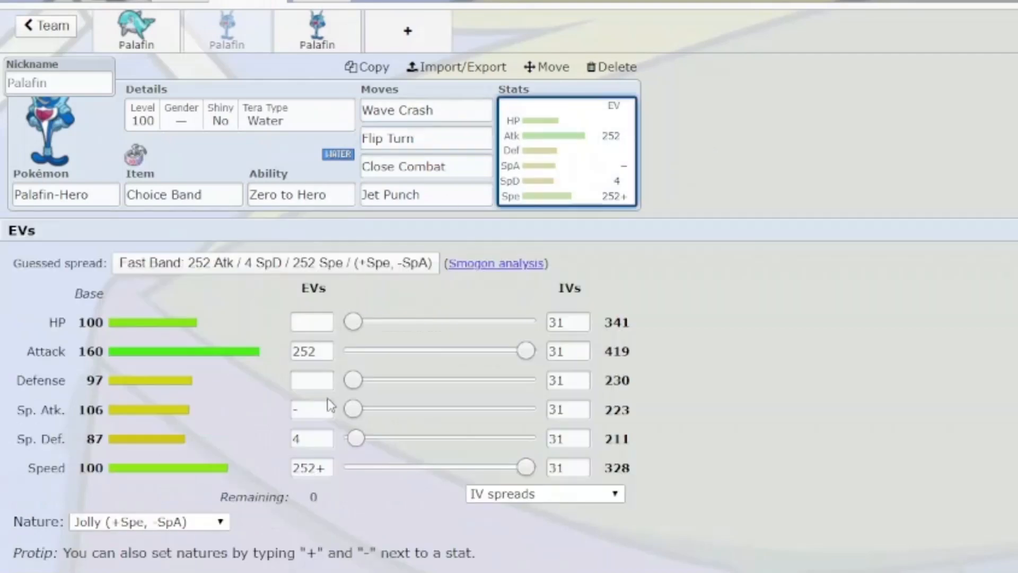
pyautogui.moveTo(448, 132)
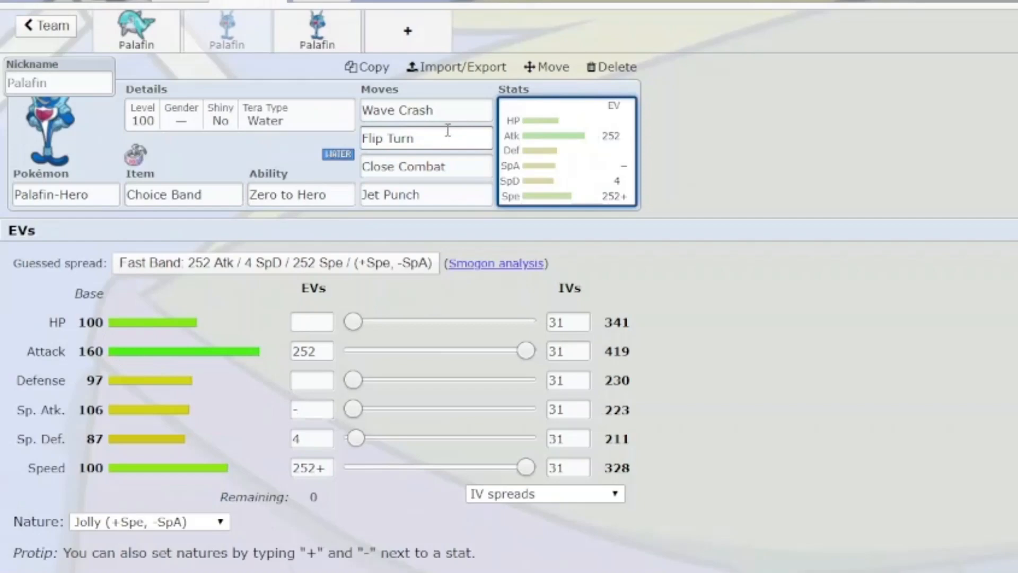
pyautogui.click(426, 166)
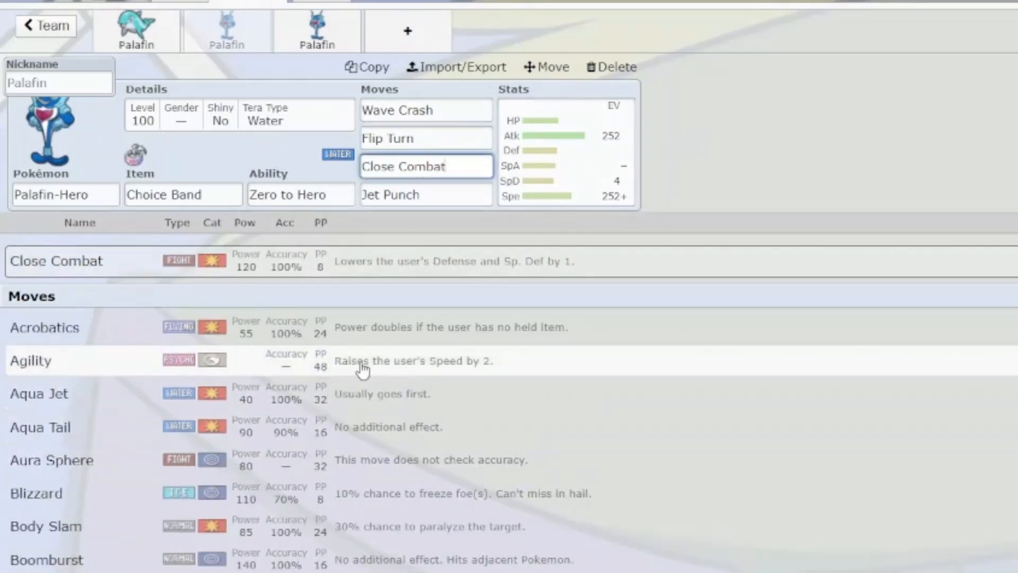
pyautogui.moveTo(327, 393)
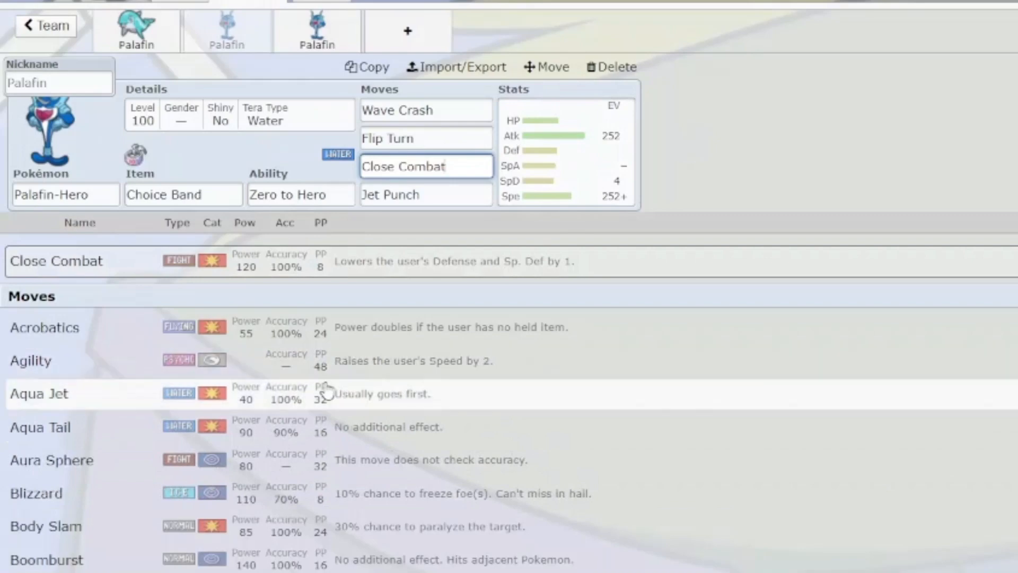
pyautogui.scroll(-3)
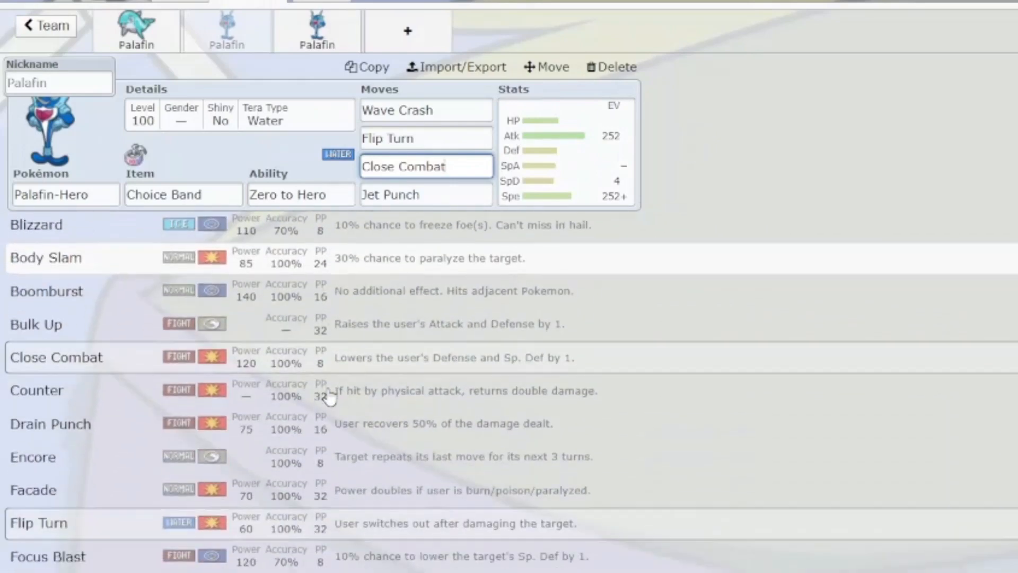
pyautogui.scroll(-3)
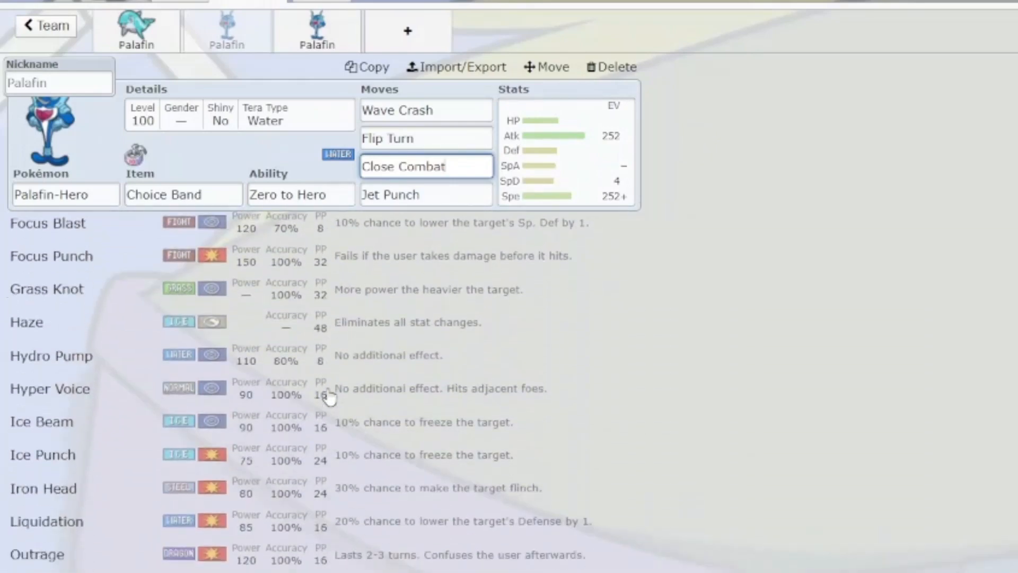
pyautogui.scroll(-3)
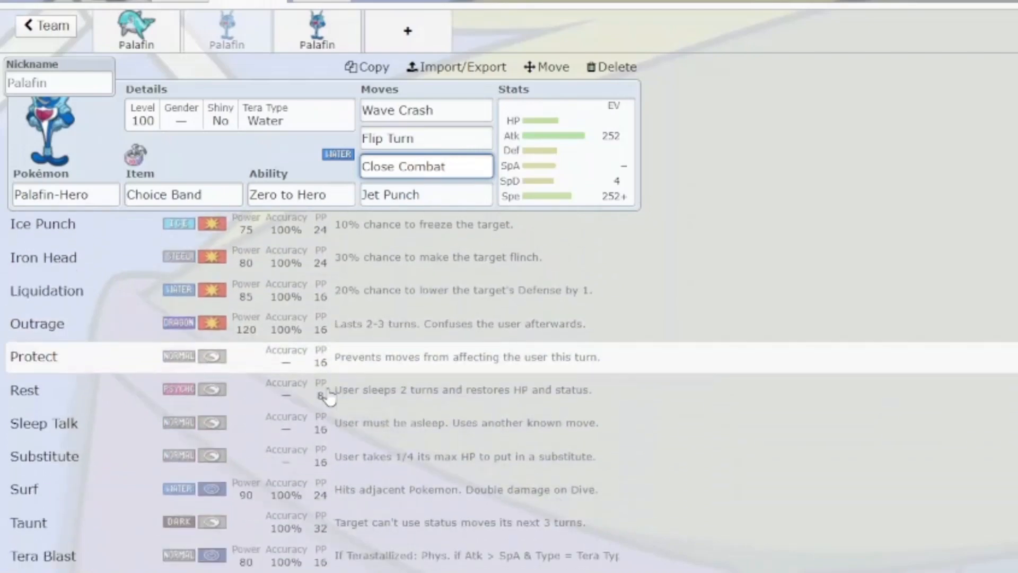
pyautogui.click(426, 166)
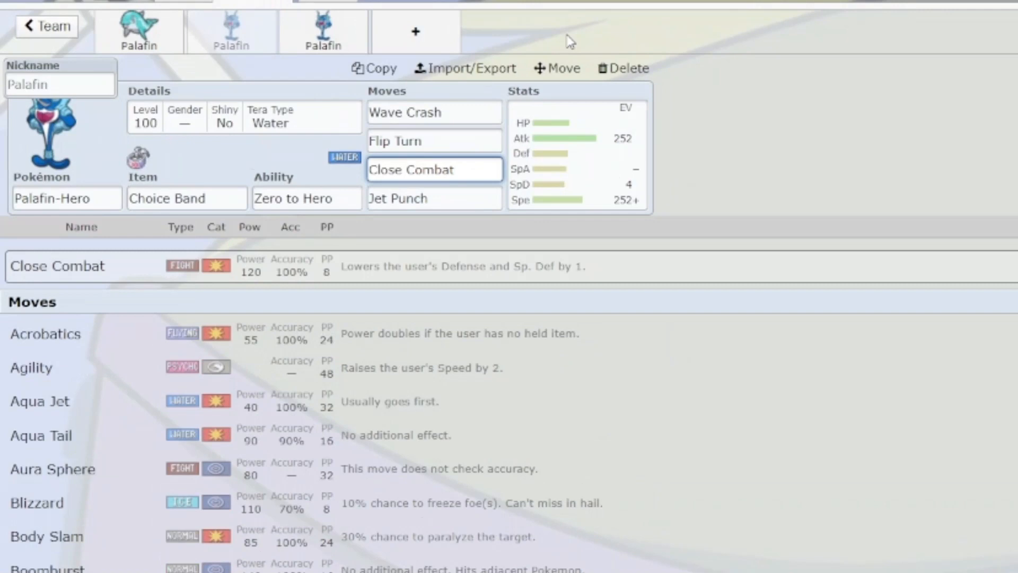
pyautogui.moveTo(507, 25)
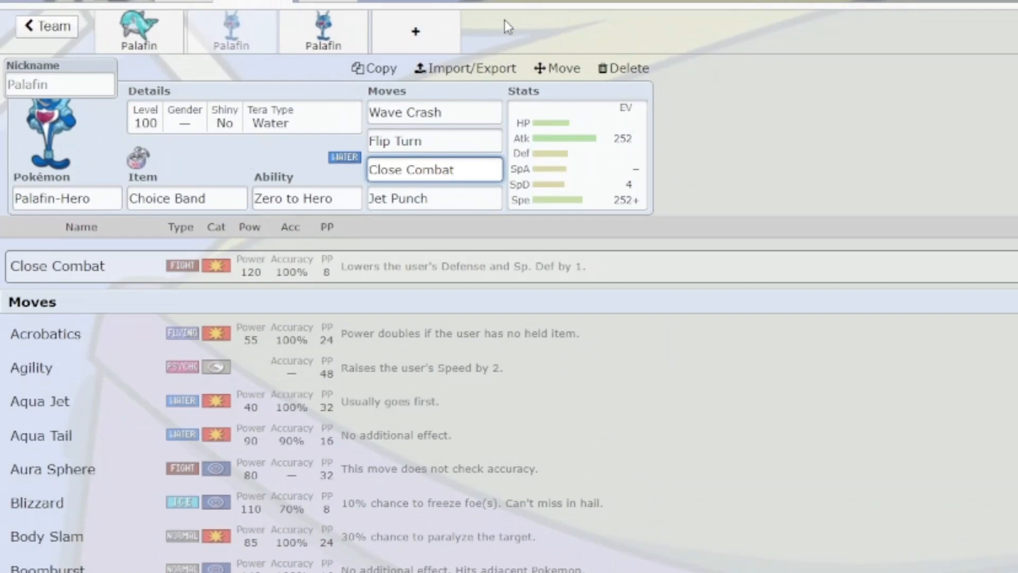
pyautogui.moveTo(304, 34)
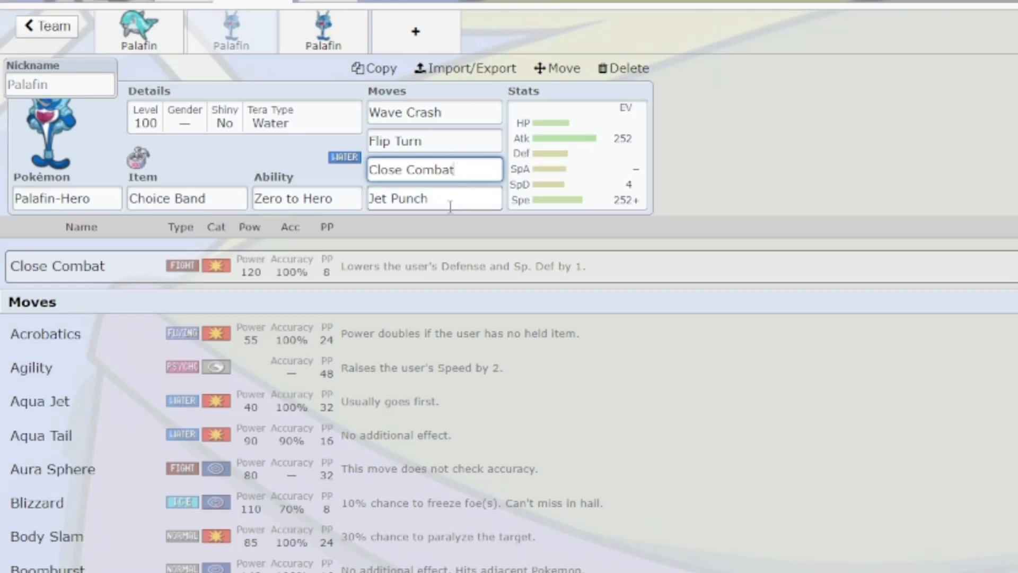
pyautogui.moveTo(449, 199)
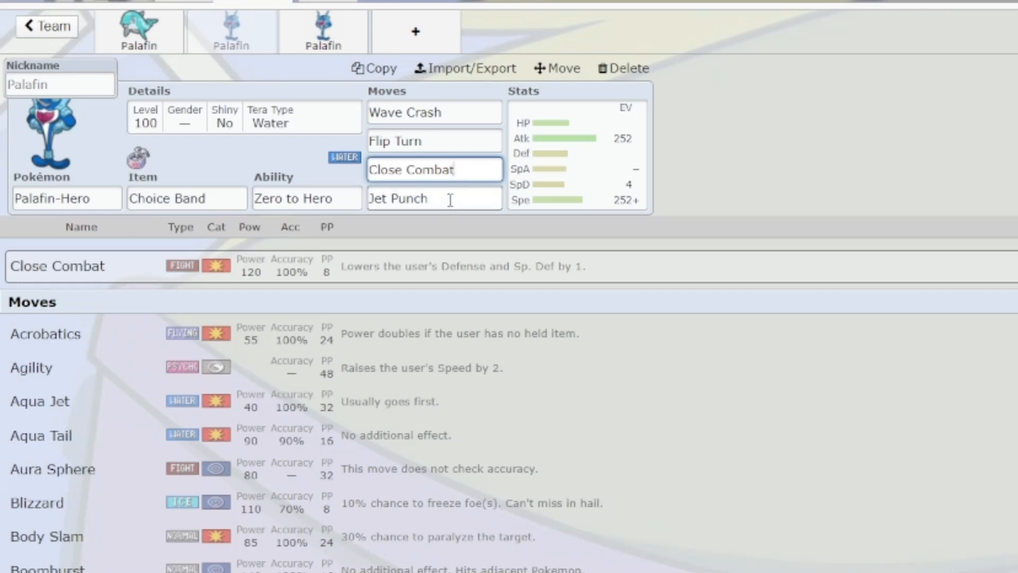
# Open Palafin-Hero's fourth move, Jet Punch, to view its move list
pyautogui.click(434, 197)
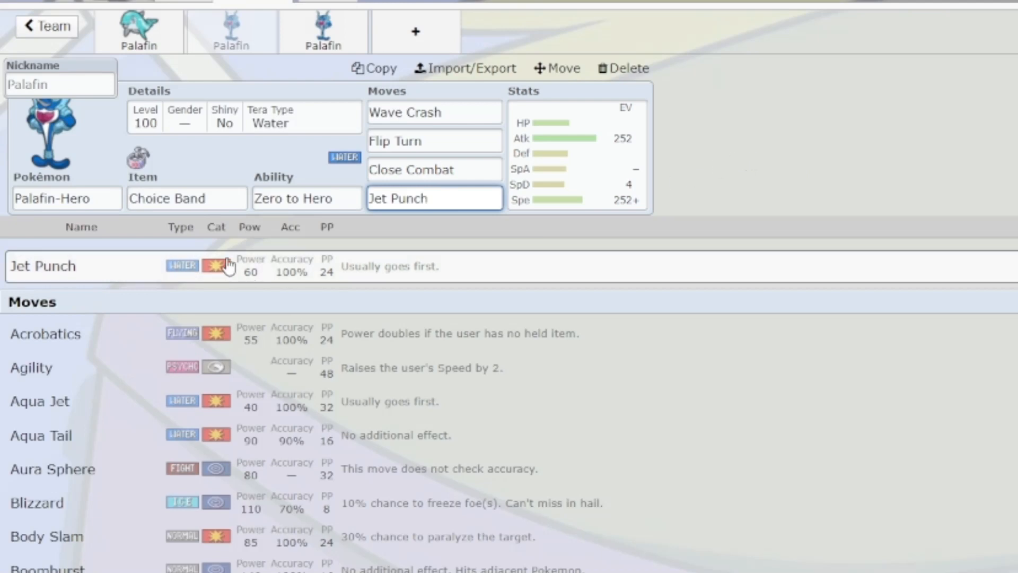
pyautogui.moveTo(361, 294)
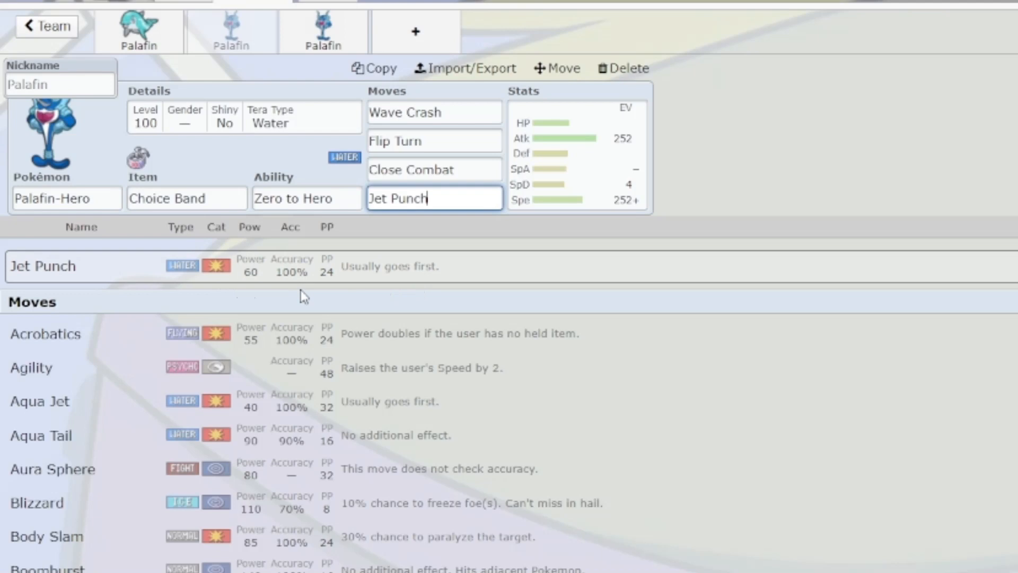
pyautogui.moveTo(595, 225)
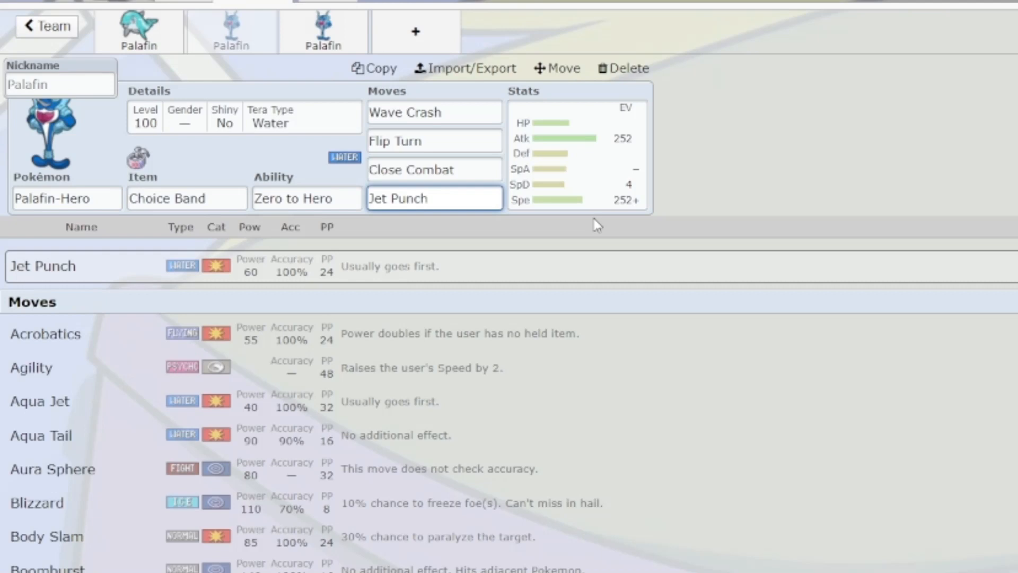
pyautogui.moveTo(690, 242)
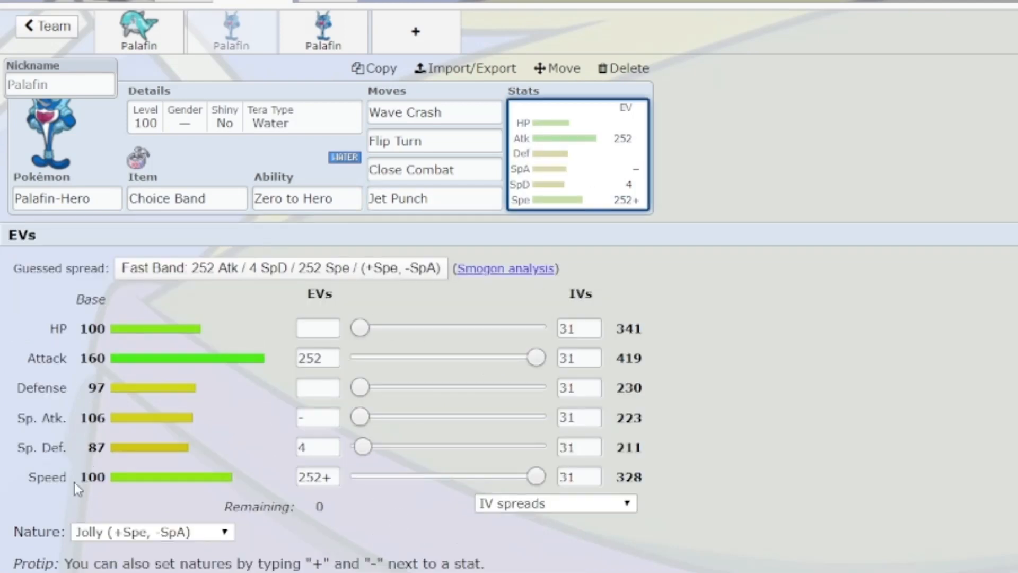
# Erase Jet Punch from the fourth move slot, leaving 'ice' typed in the field
pyautogui.click(434, 199)
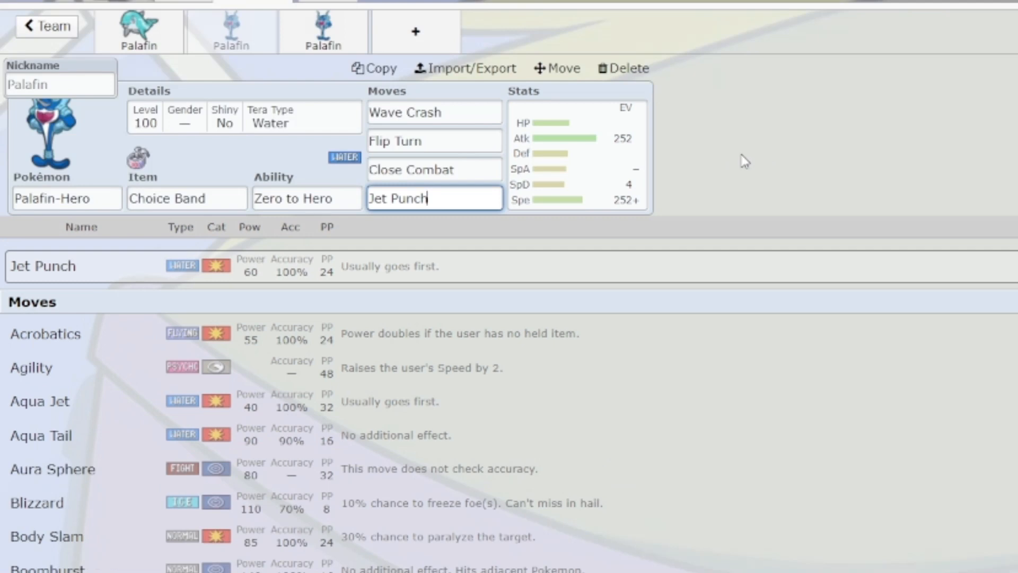
pyautogui.moveTo(795, 153)
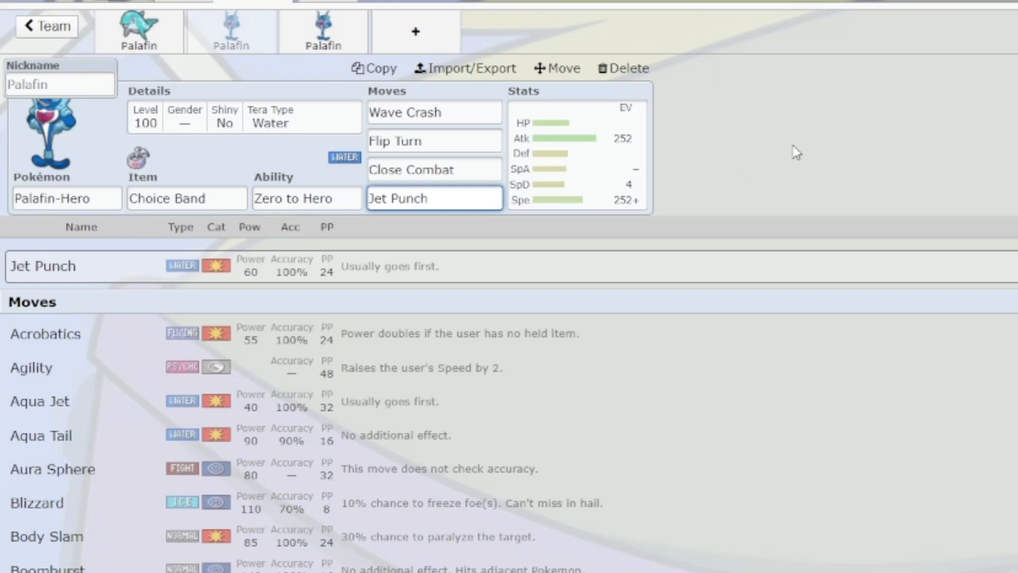
pyautogui.press('Backspace')
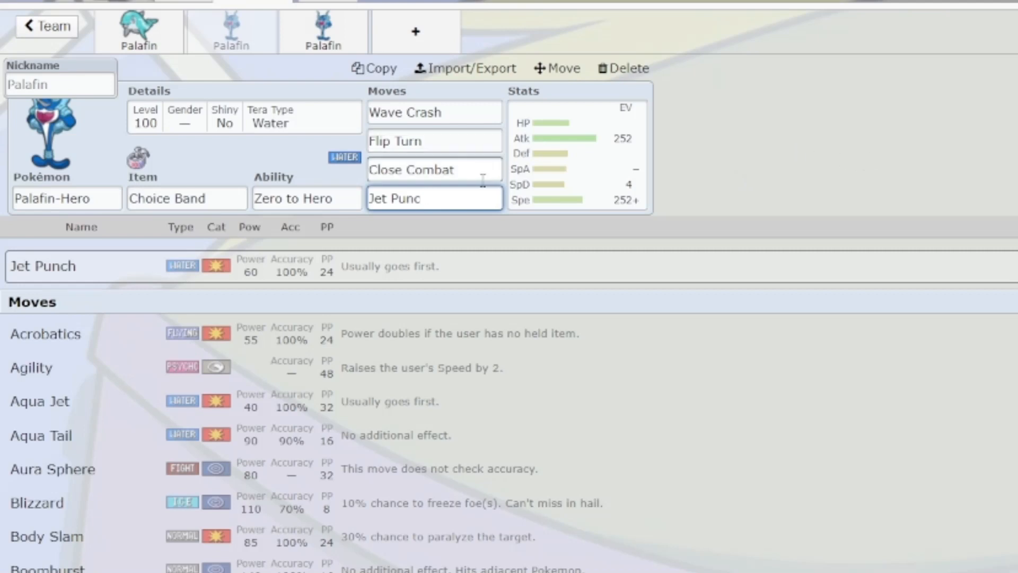
pyautogui.write('ice')
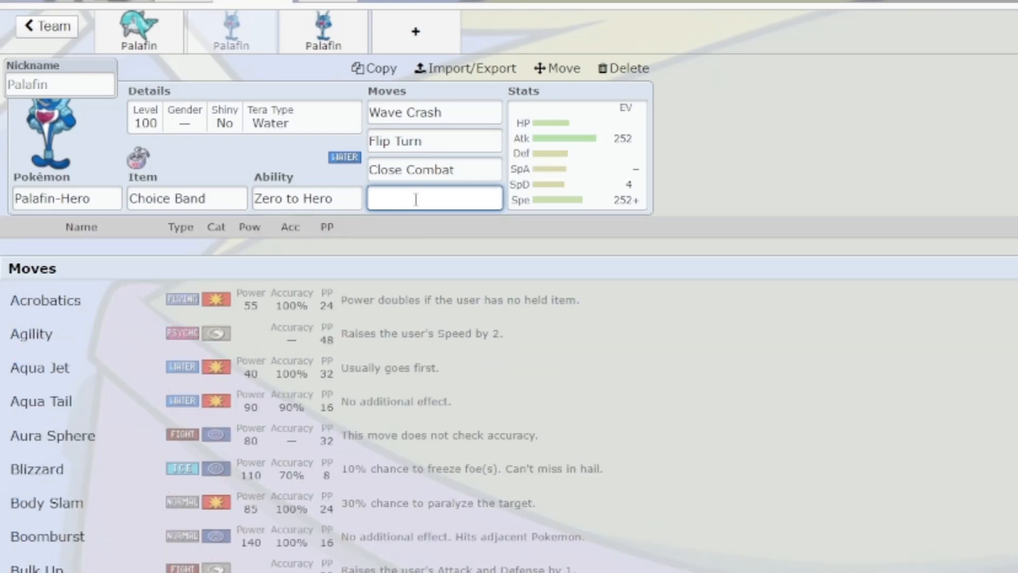
# Search 'jet' and pick Jet Punch again as the fourth move
pyautogui.scroll(-3)
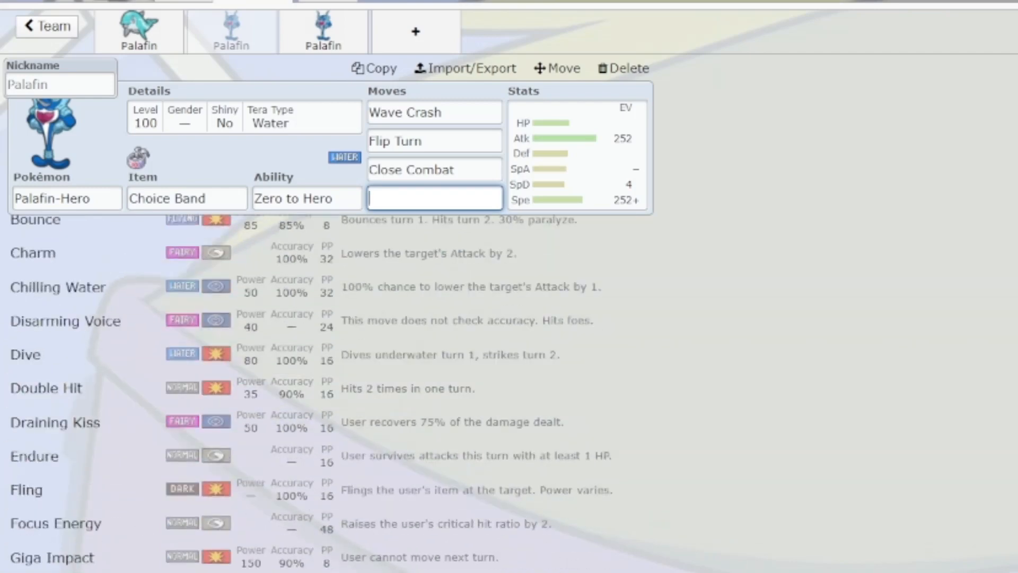
pyautogui.scroll(-3)
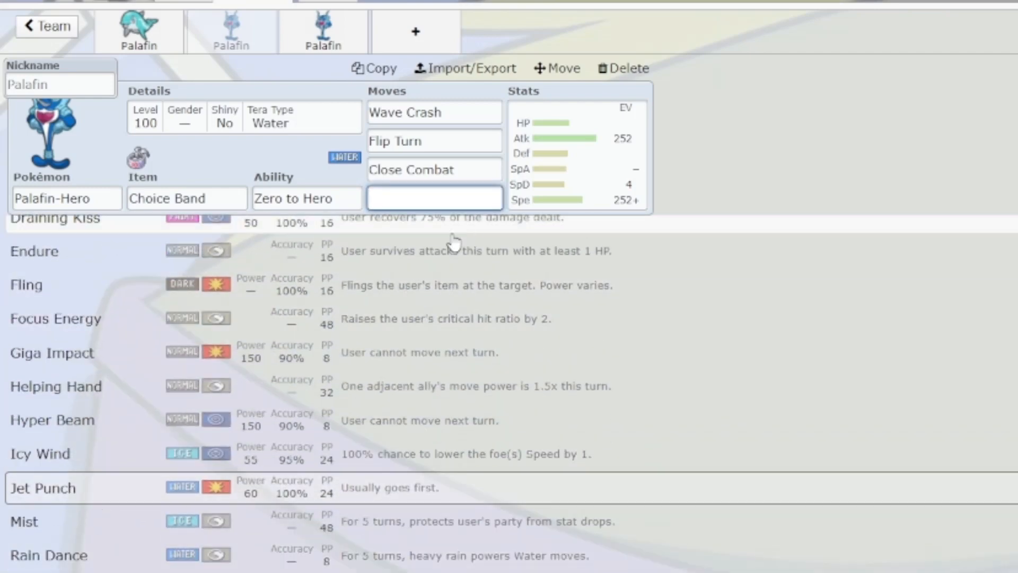
pyautogui.write('jet')
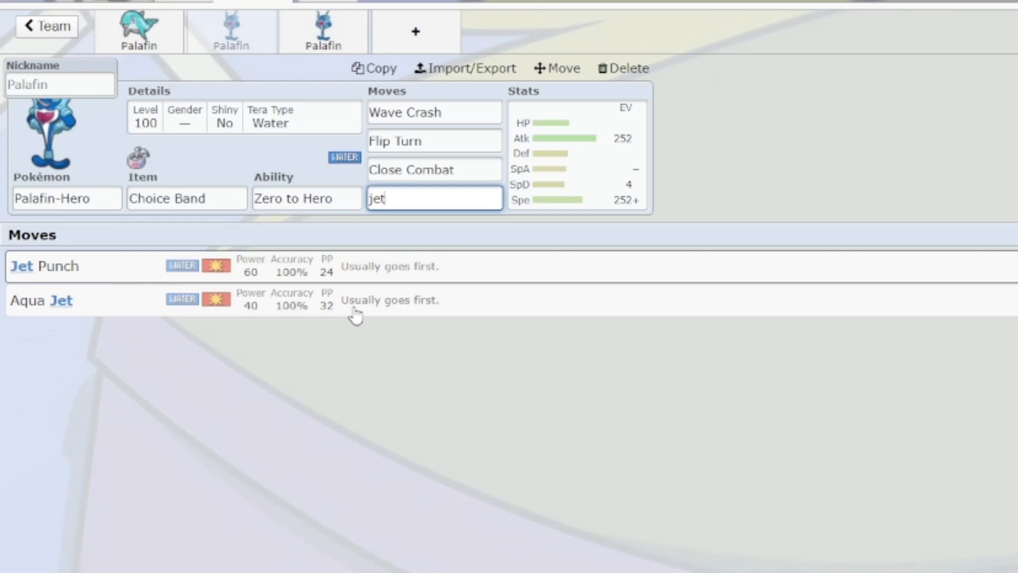
pyautogui.click(44, 267)
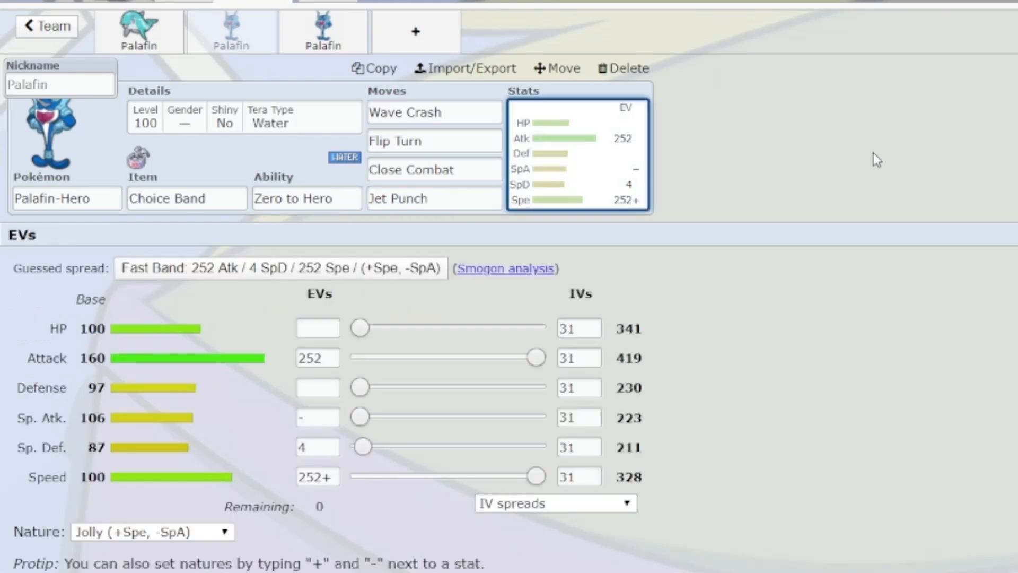
pyautogui.moveTo(394, 58)
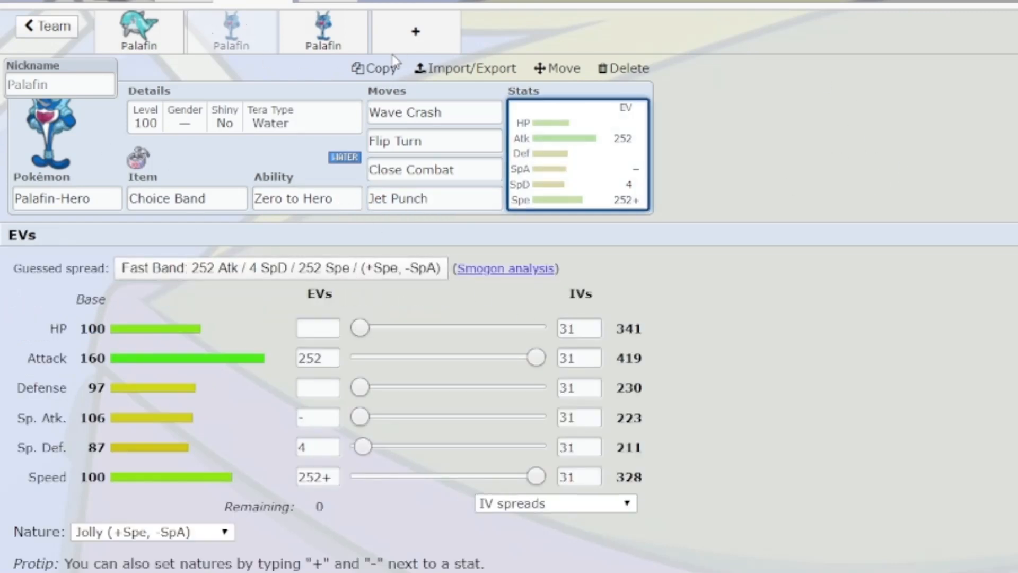
# Add a new empty Pokémon slot with the + tab
pyautogui.click(317, 328)
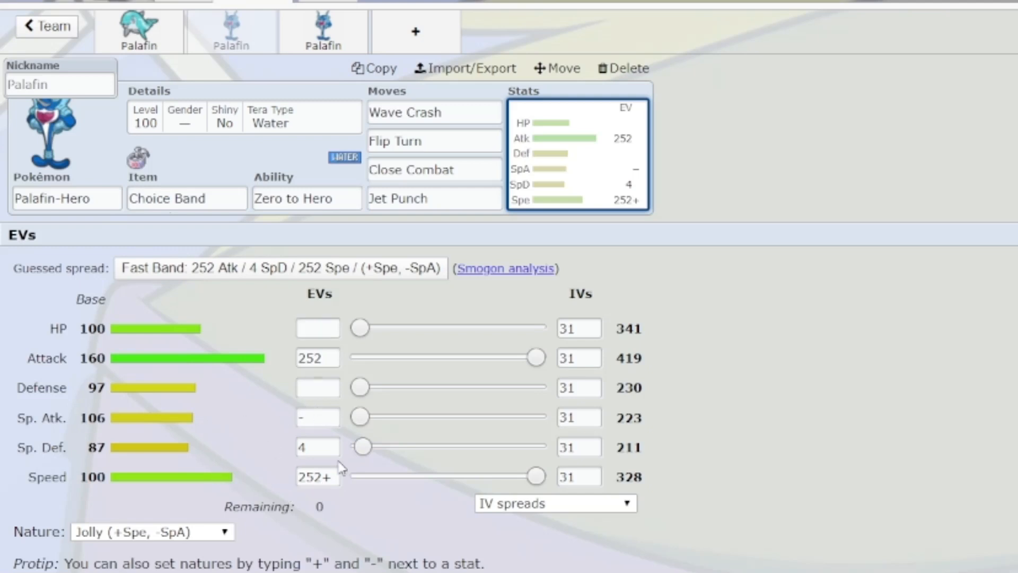
pyautogui.moveTo(154, 477)
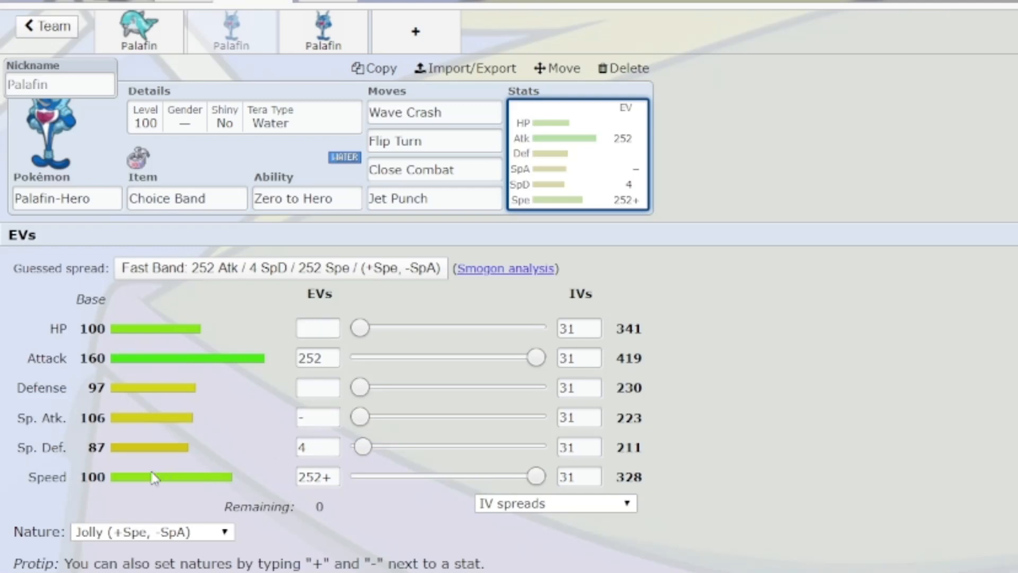
pyautogui.moveTo(721, 175)
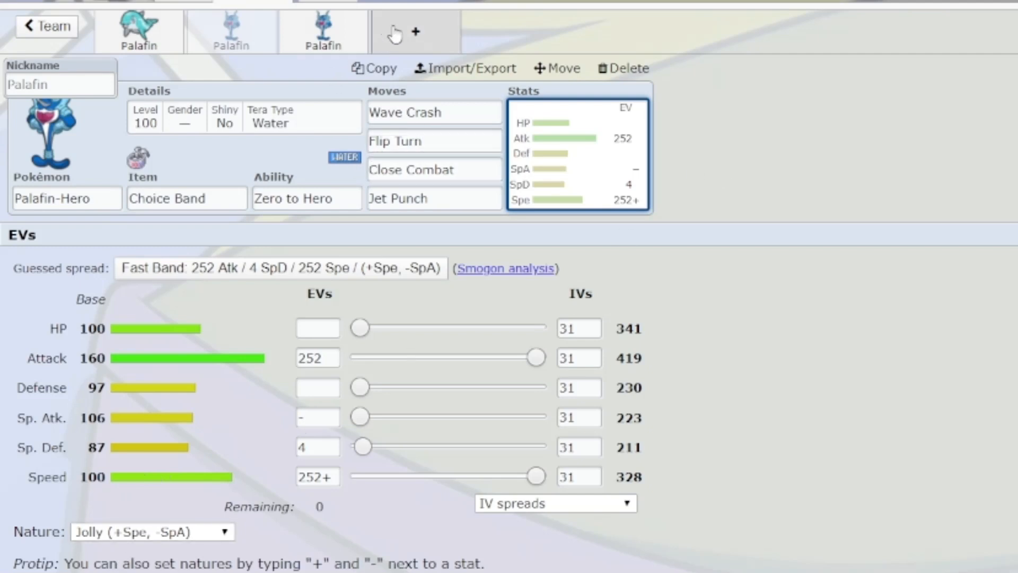
pyautogui.moveTo(397, 29)
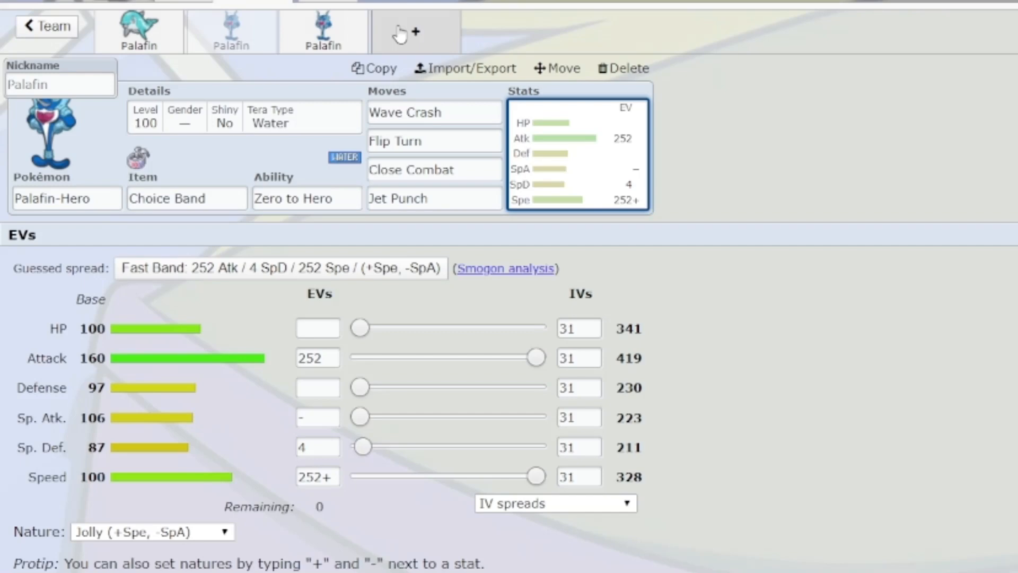
pyautogui.moveTo(404, 31)
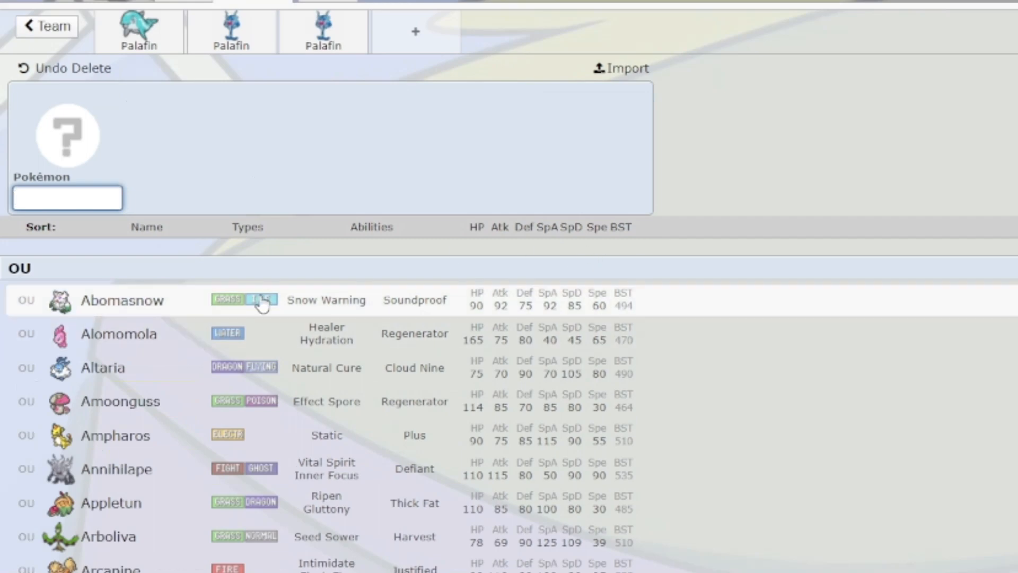
# Scroll down the Pokémon list, then reopen the second Palafin-Hero tab
pyautogui.scroll(-3)
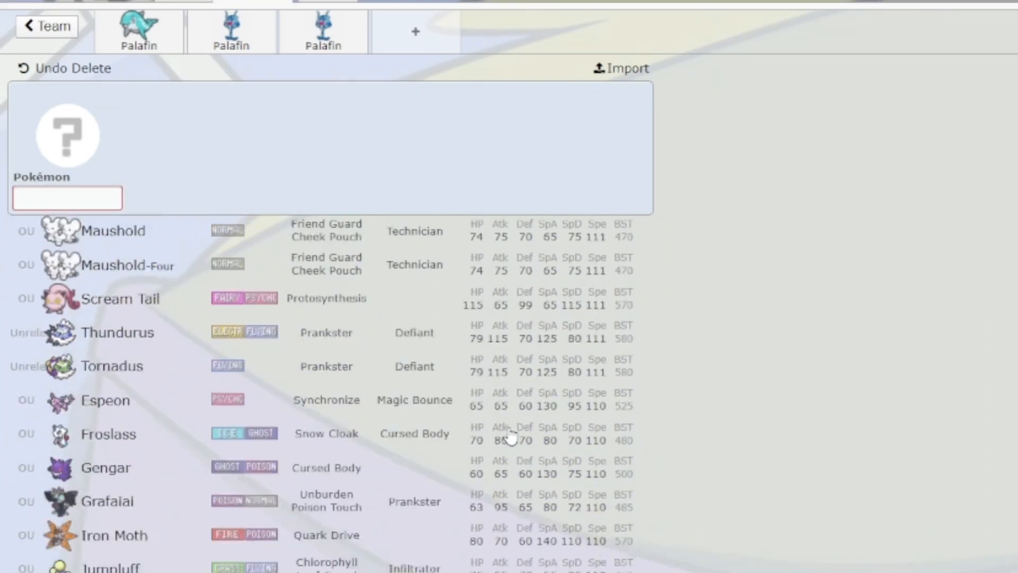
pyautogui.scroll(-3)
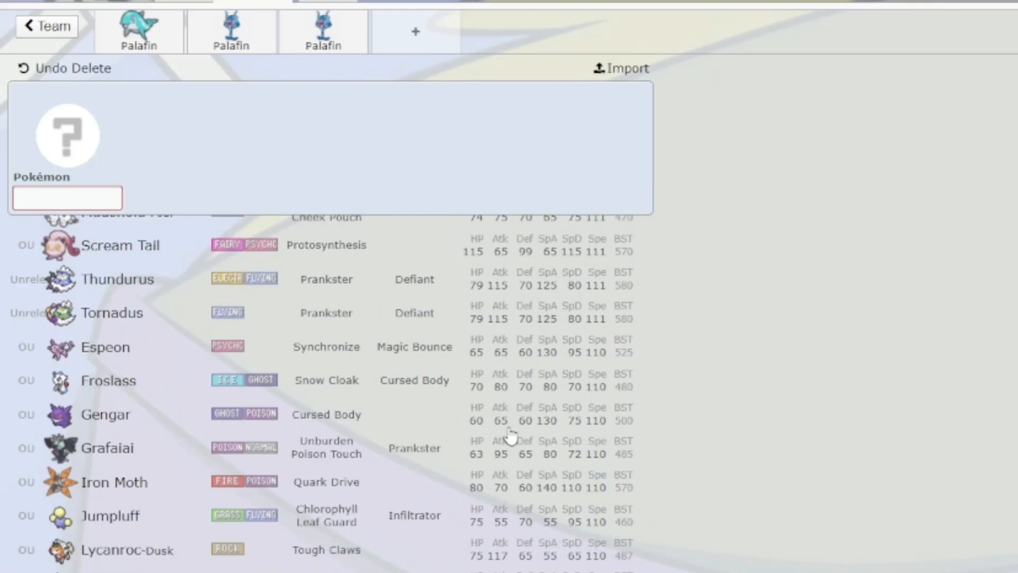
pyautogui.scroll(-3)
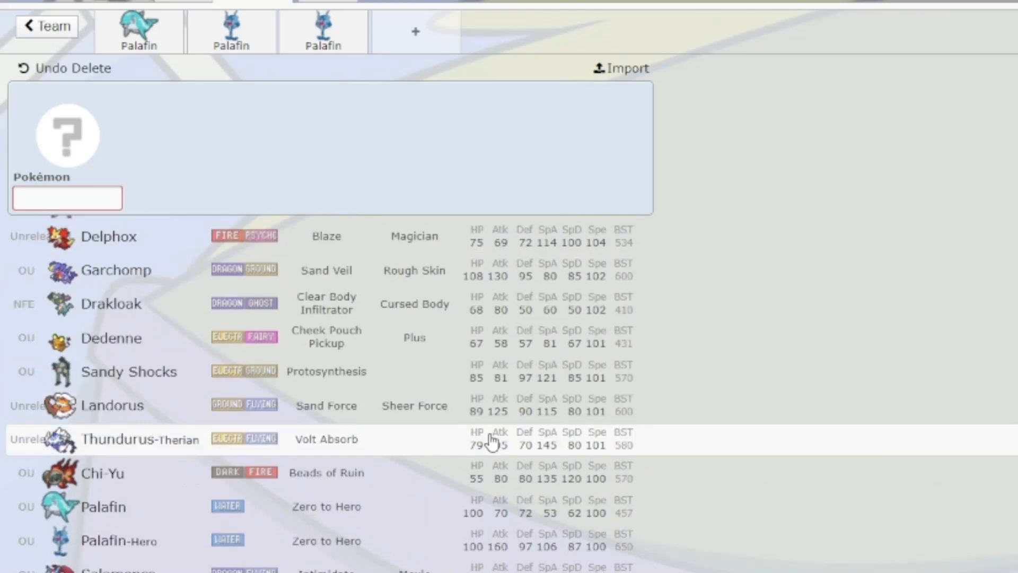
pyautogui.scroll(-3)
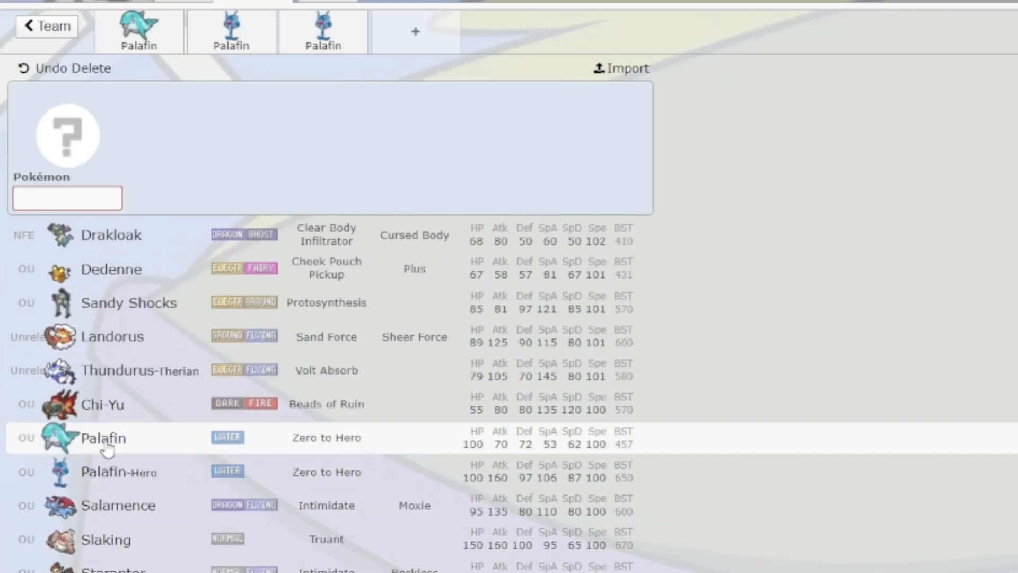
pyautogui.scroll(-3)
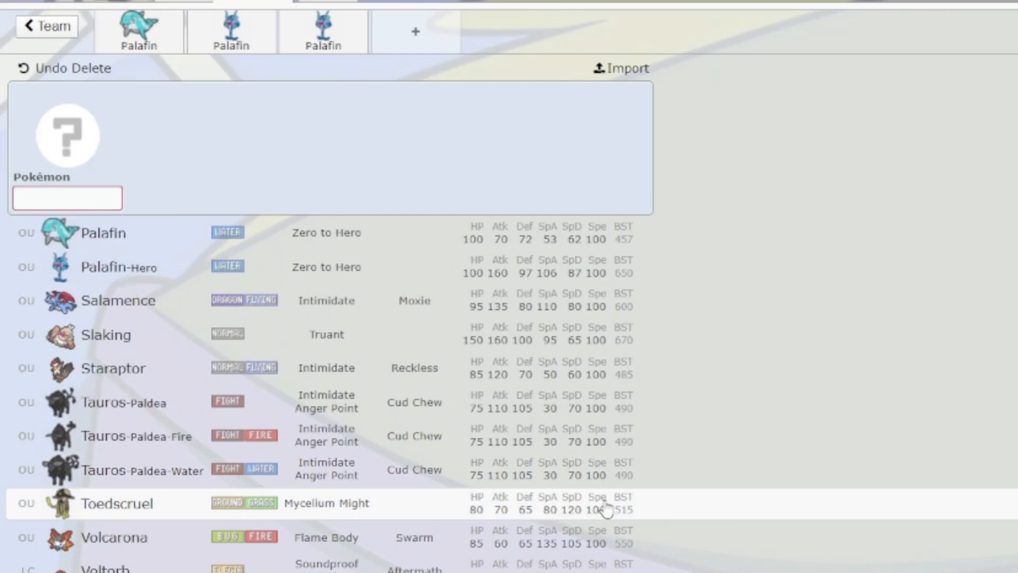
pyautogui.moveTo(285, 517)
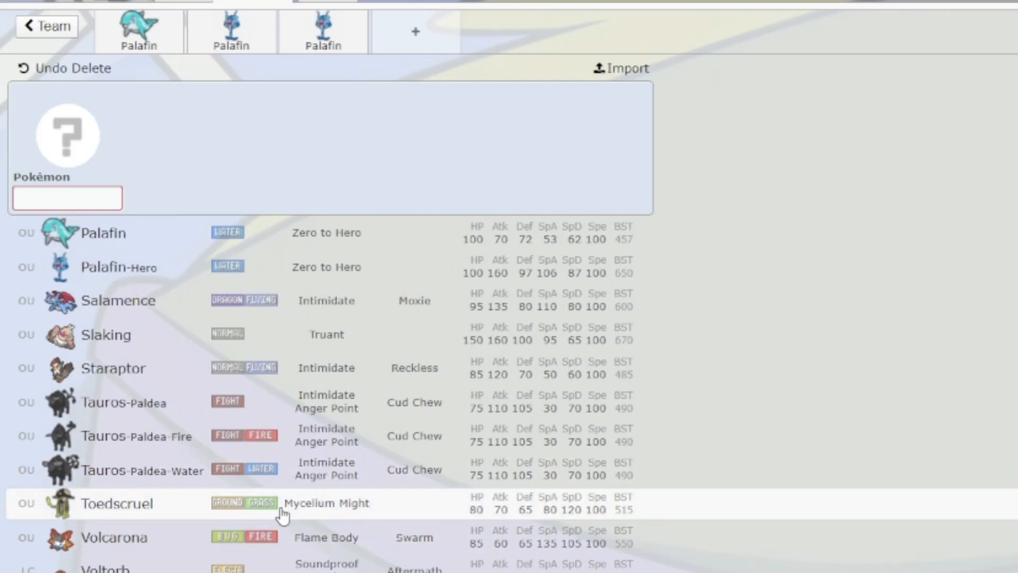
pyautogui.moveTo(239, 531)
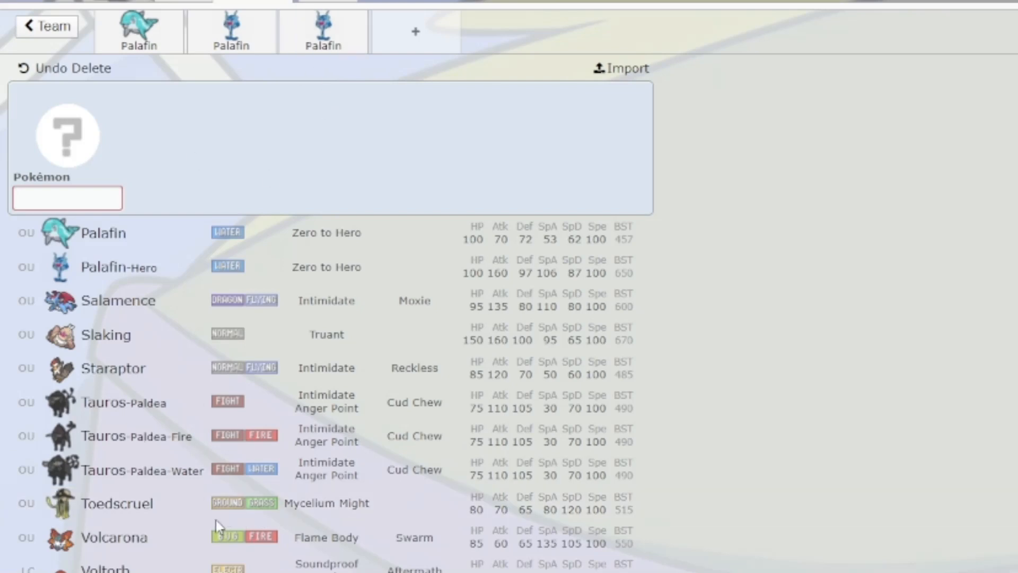
pyautogui.moveTo(530, 520)
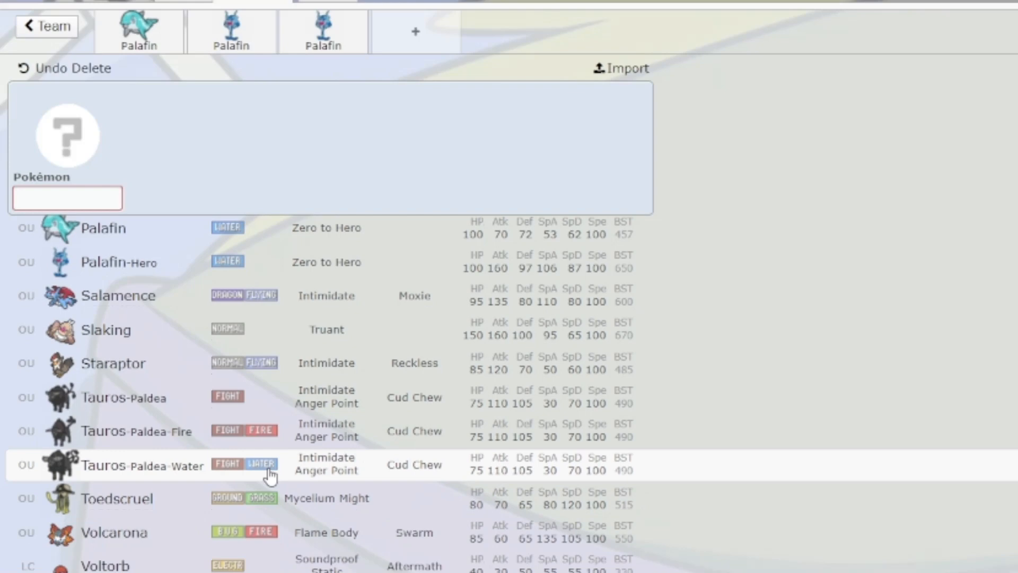
pyautogui.scroll(-3)
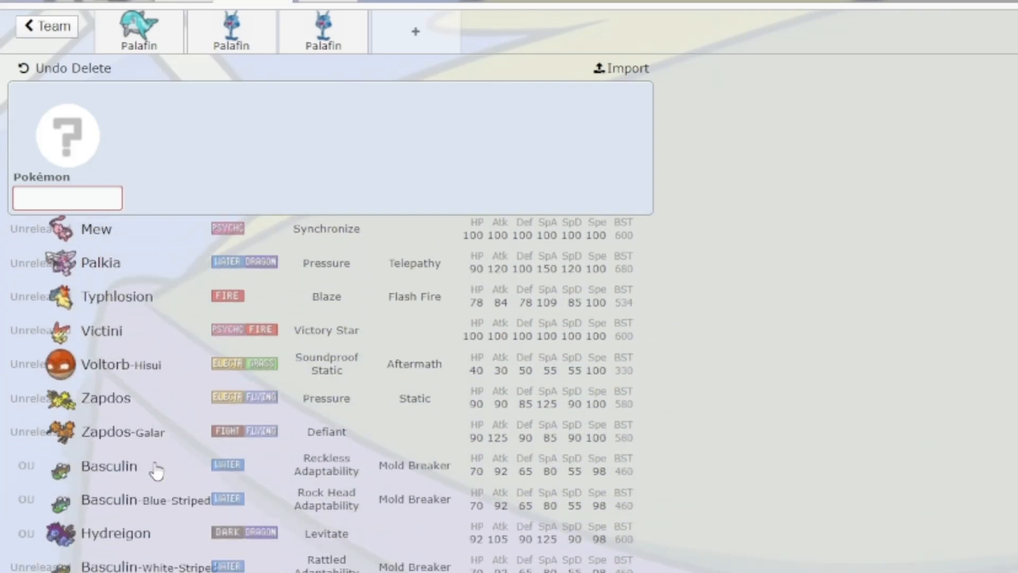
pyautogui.scroll(-3)
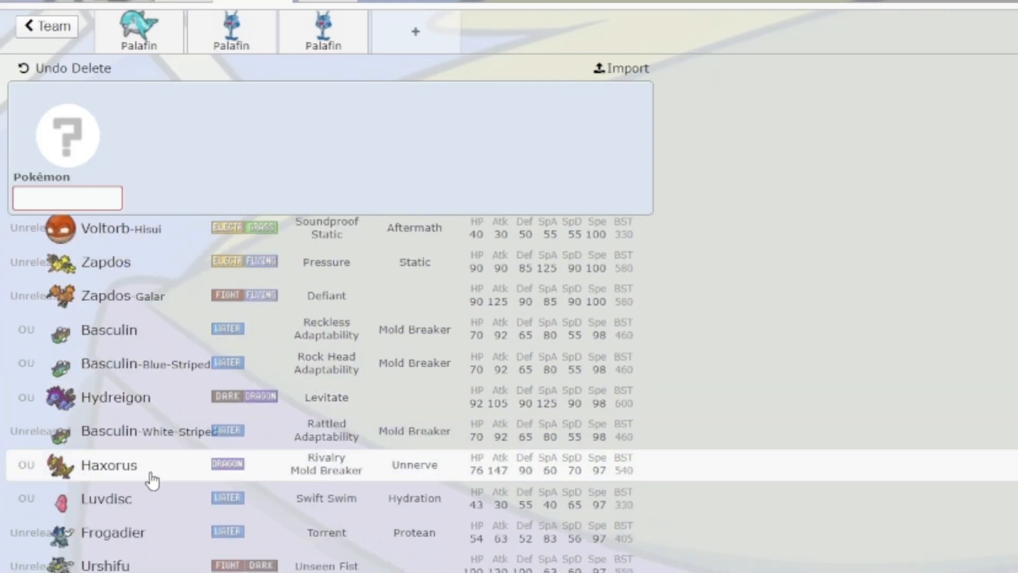
pyautogui.scroll(-3)
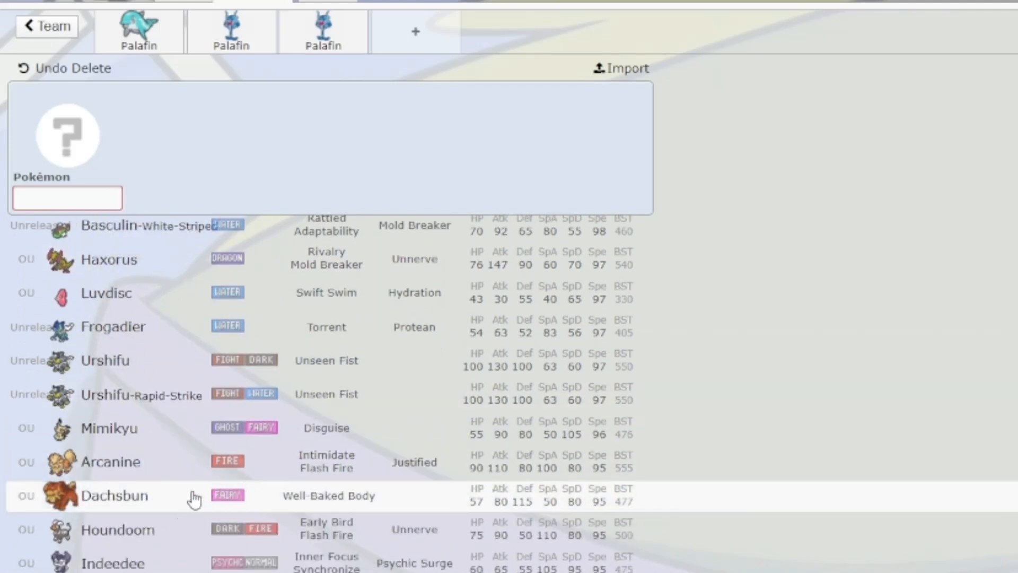
pyautogui.scroll(-3)
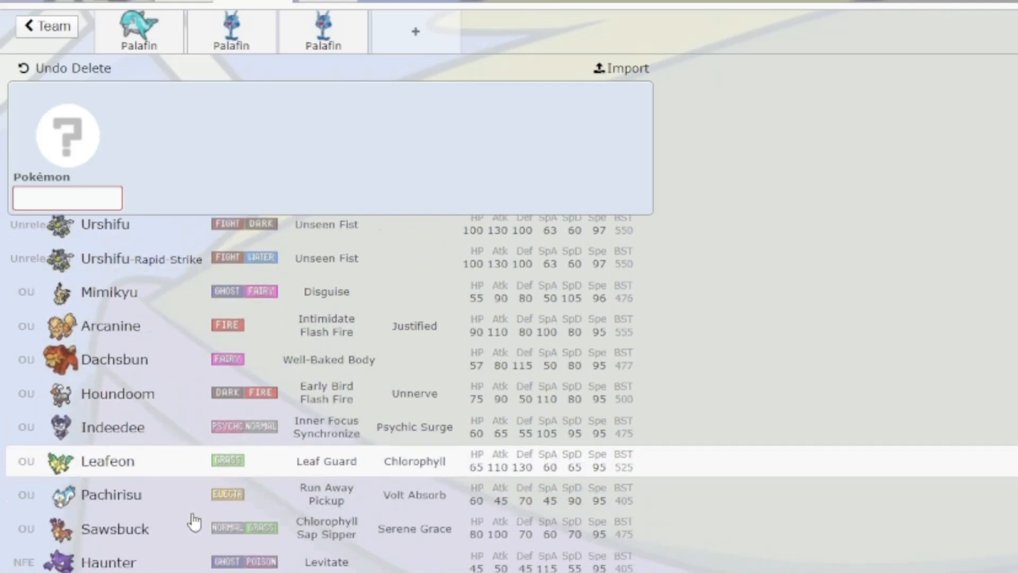
pyautogui.click(136, 29)
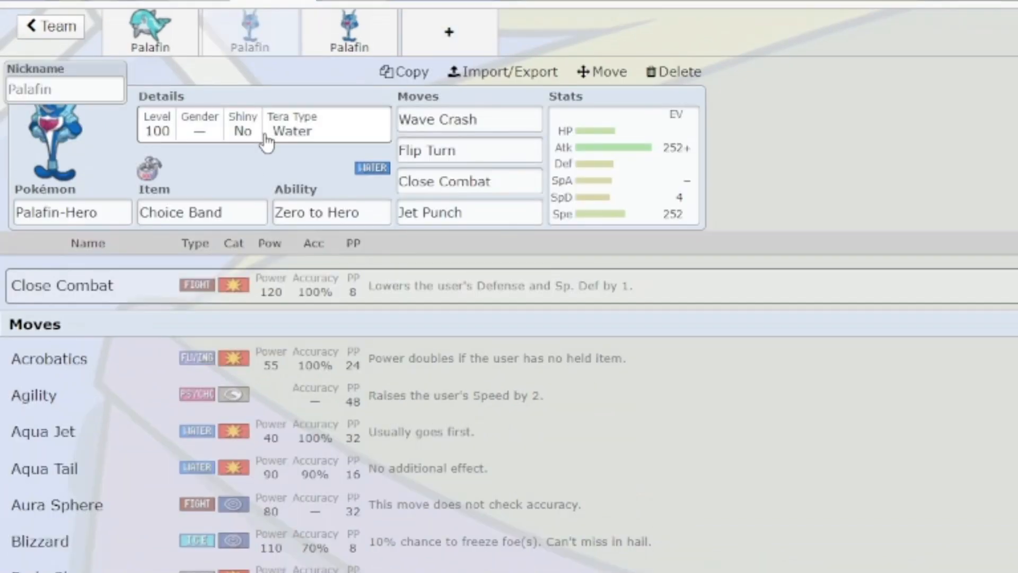
pyautogui.click(292, 123)
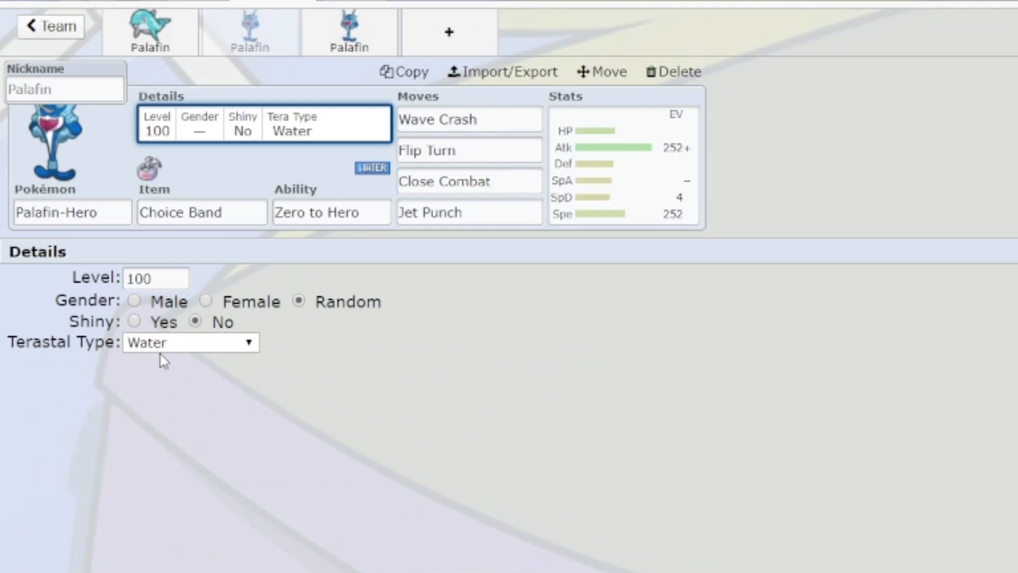
pyautogui.moveTo(187, 400)
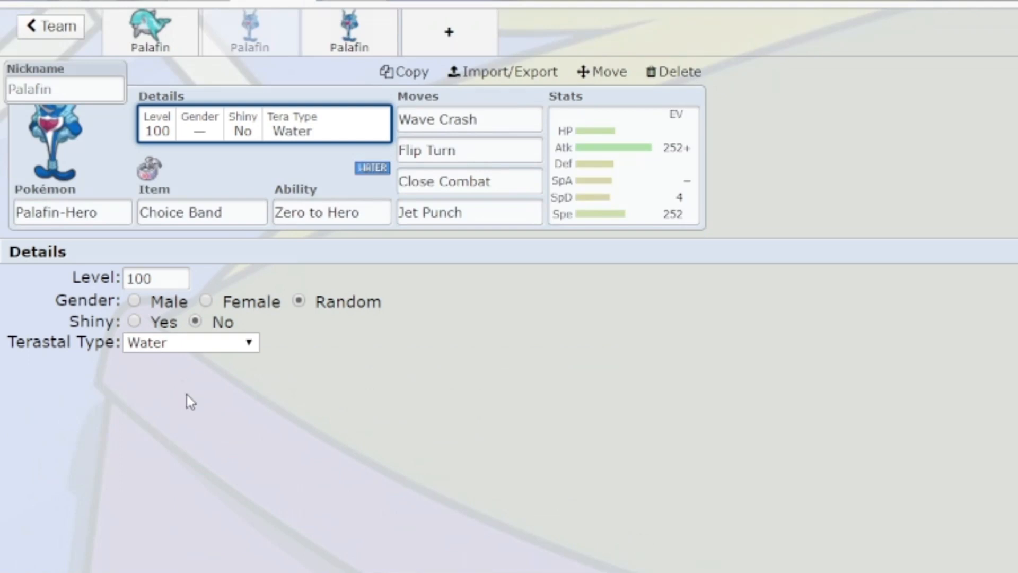
pyautogui.click(468, 119)
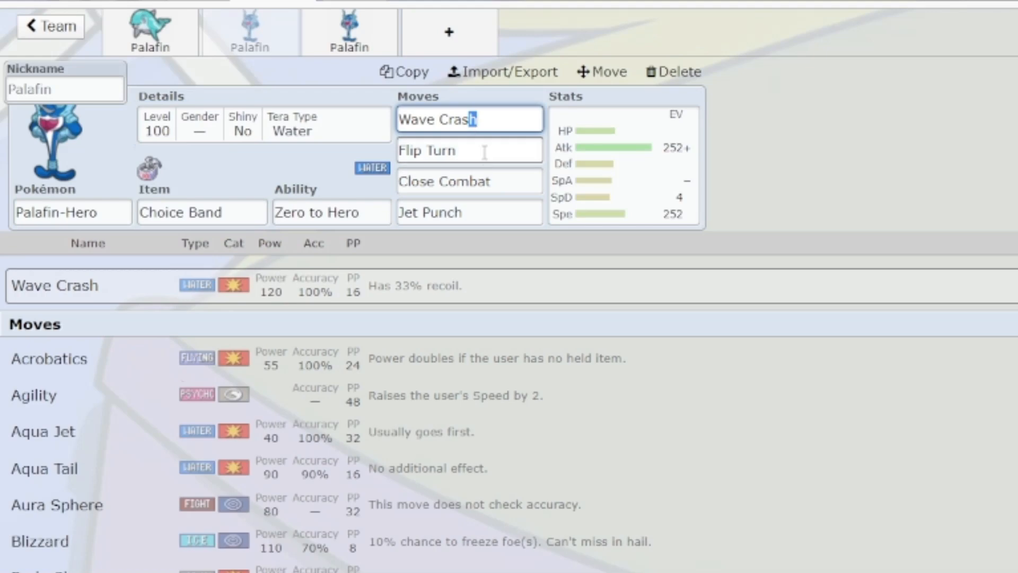
pyautogui.moveTo(478, 237)
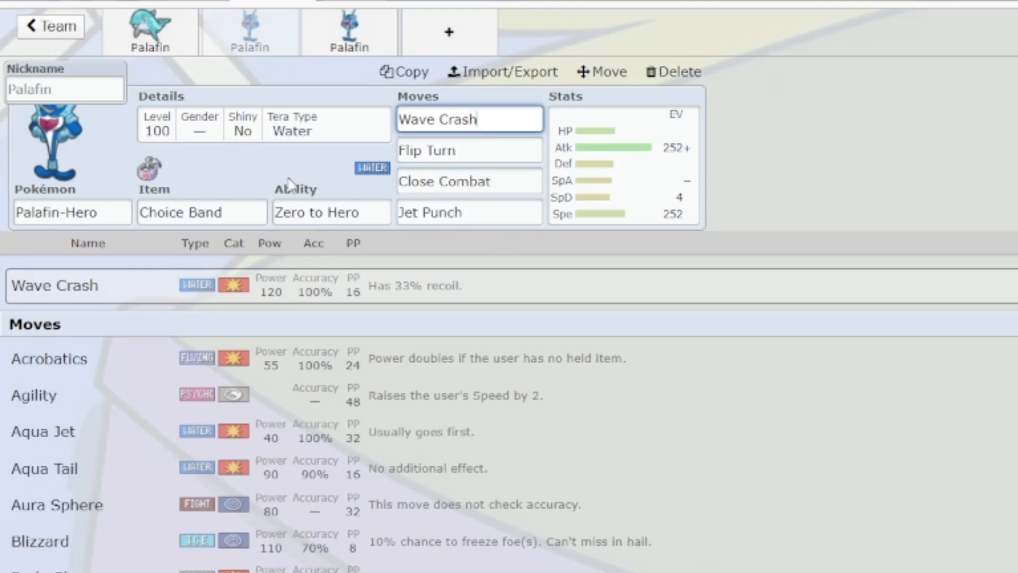
pyautogui.moveTo(252, 155)
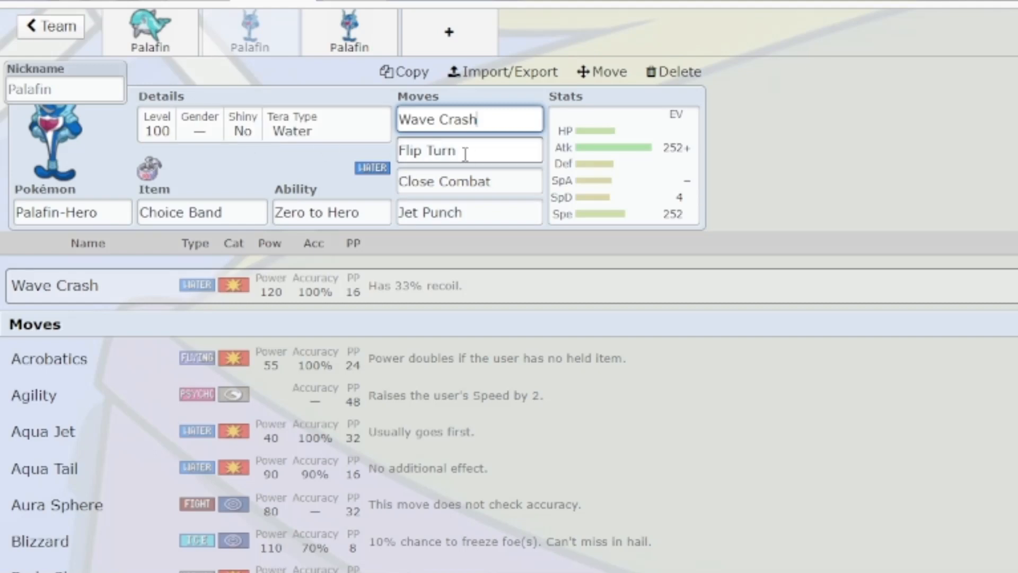
pyautogui.click(469, 180)
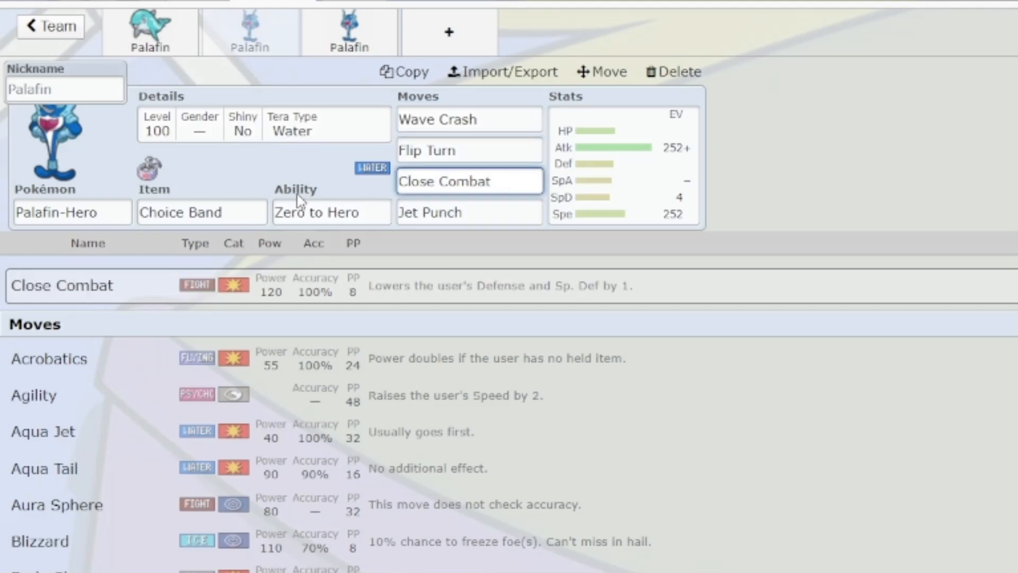
pyautogui.moveTo(258, 170)
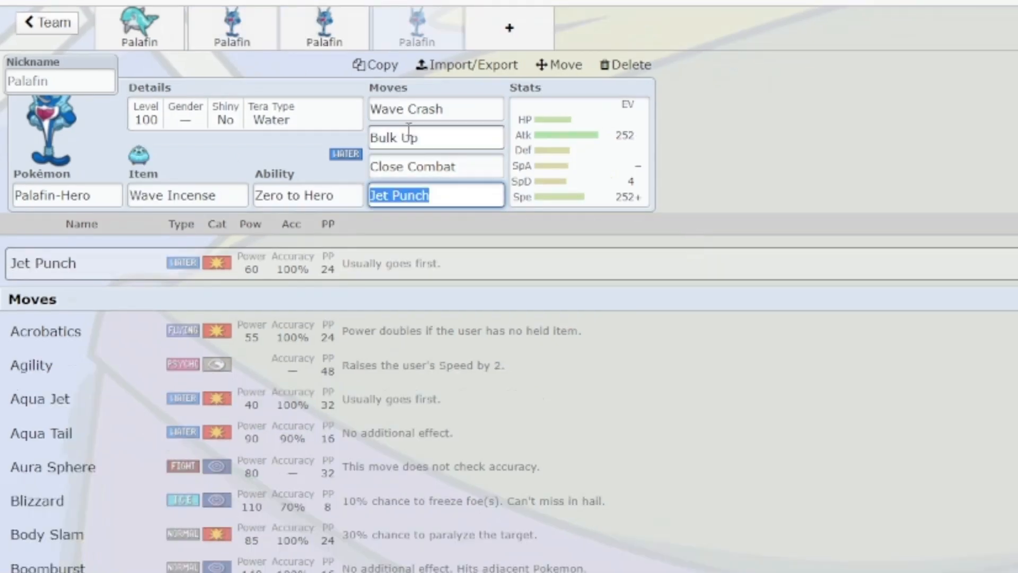
pyautogui.moveTo(251, 183)
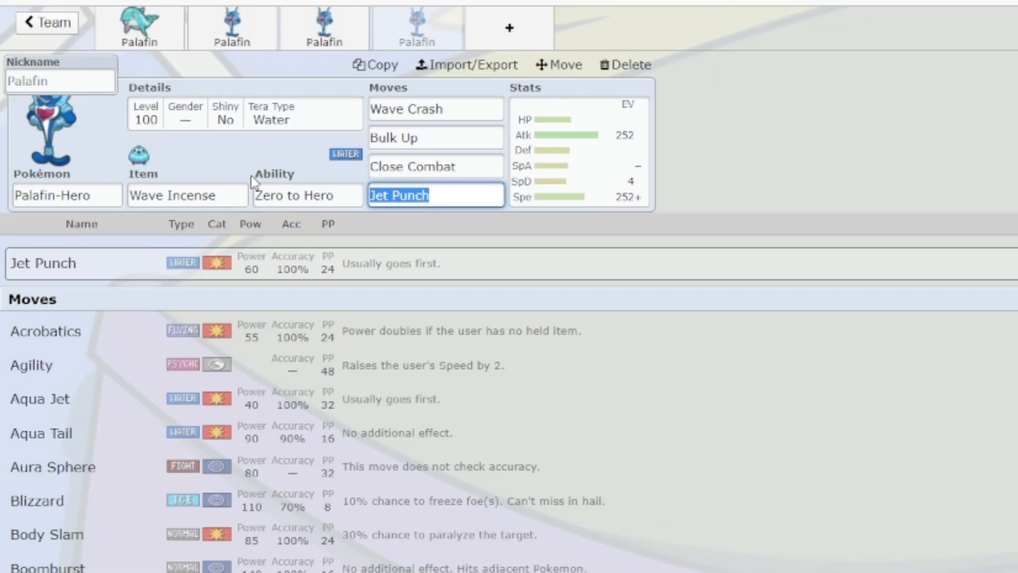
# Check Wave Crash, Bulk Up and Wave Incense, then start replacing Jet Punch with Agility
pyautogui.click(436, 109)
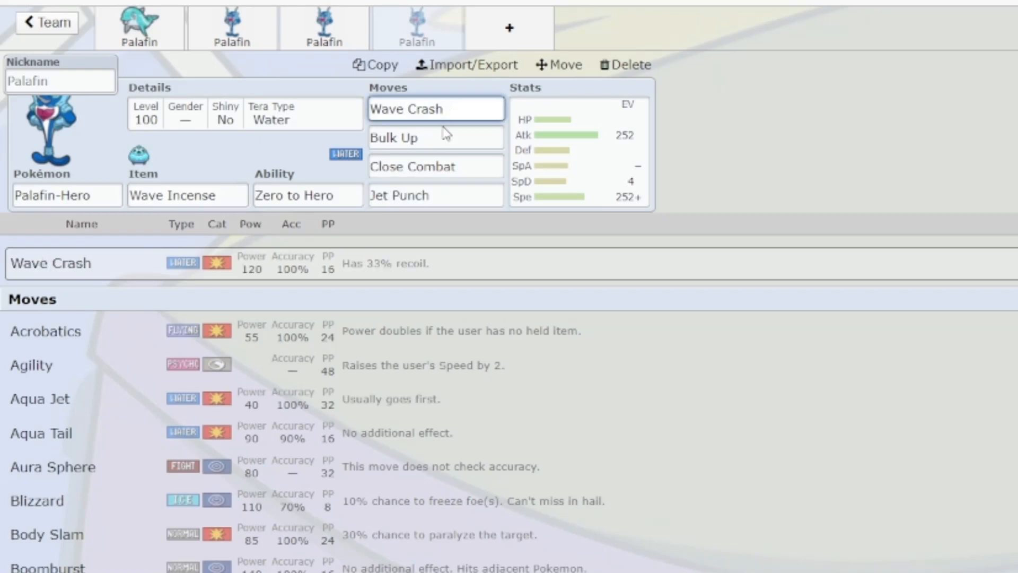
pyautogui.click(435, 166)
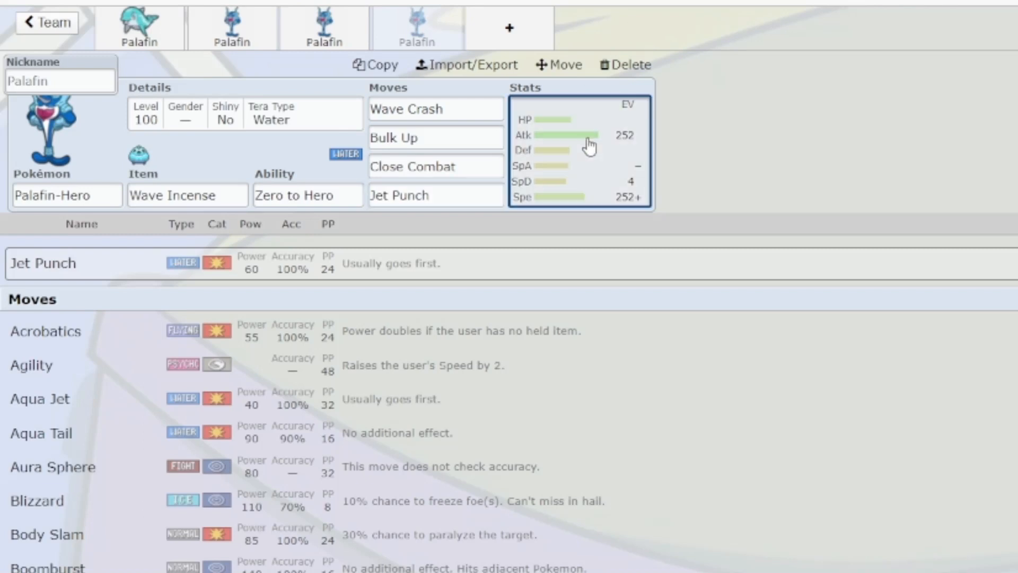
pyautogui.click(586, 143)
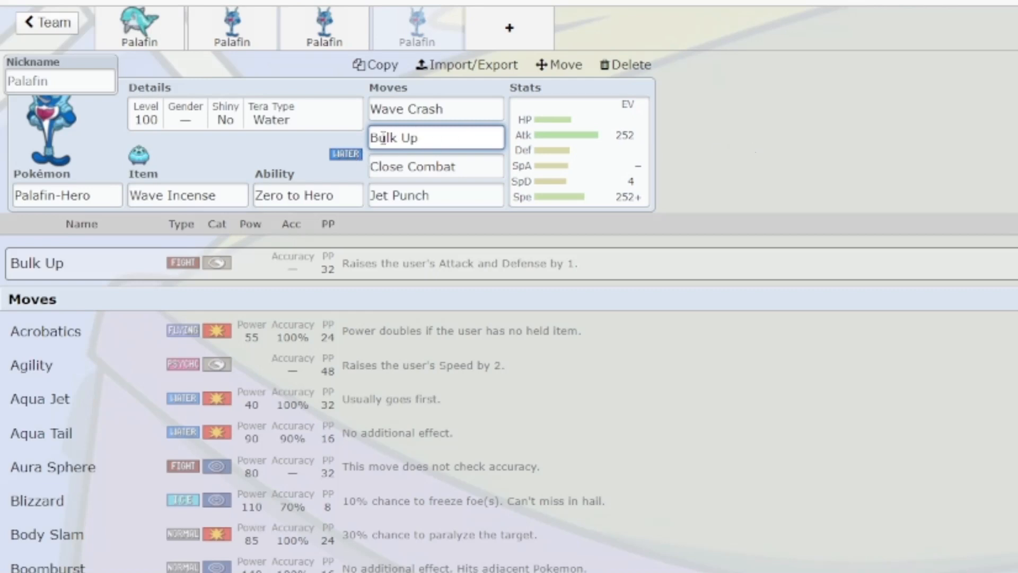
pyautogui.click(436, 109)
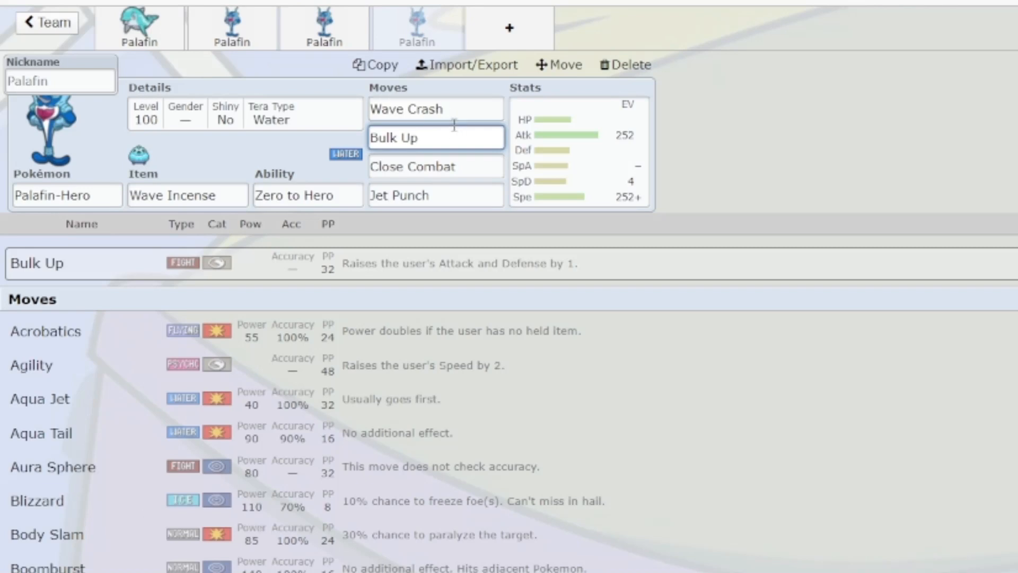
pyautogui.click(187, 195)
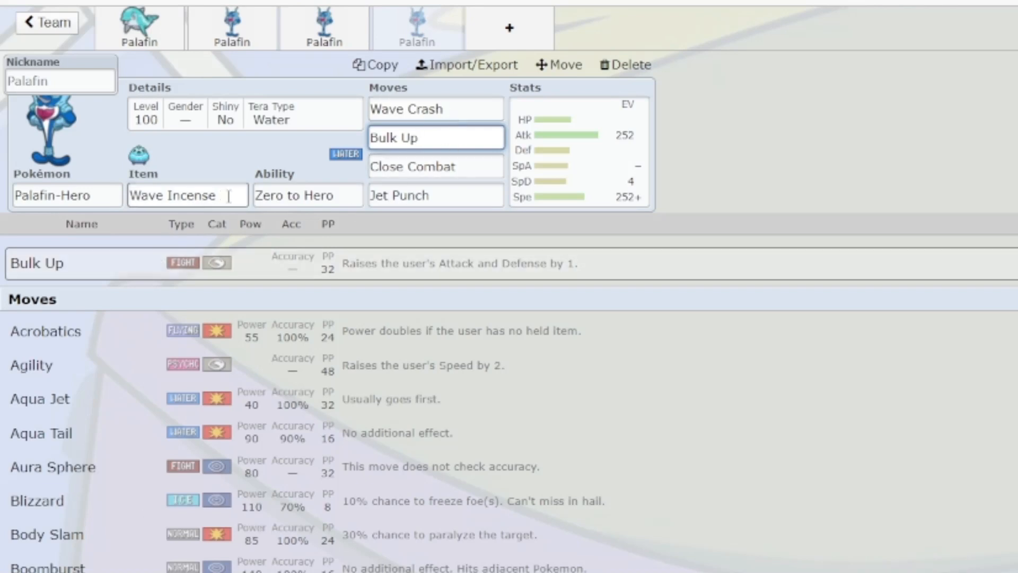
pyautogui.click(186, 195)
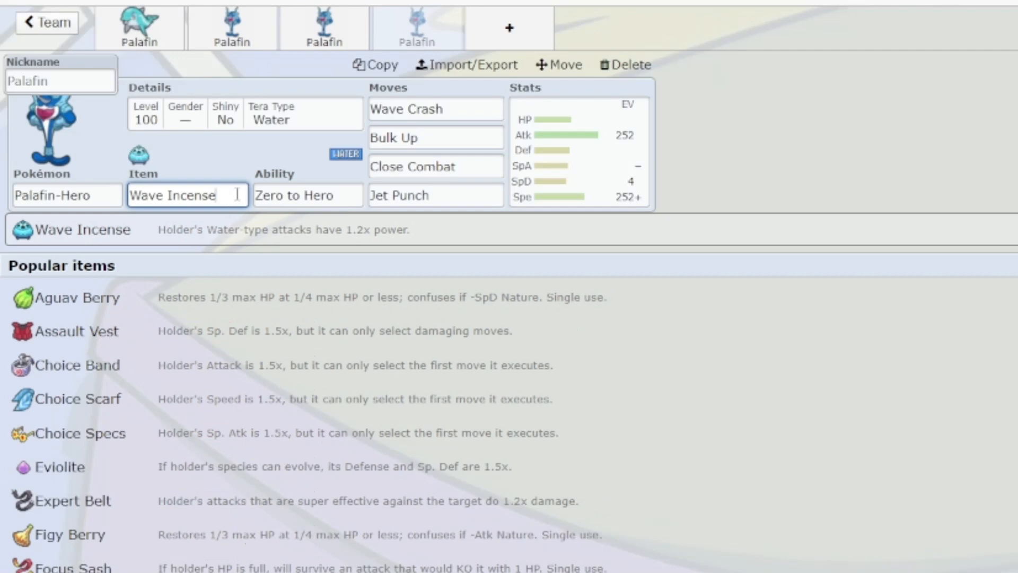
pyautogui.click(434, 195)
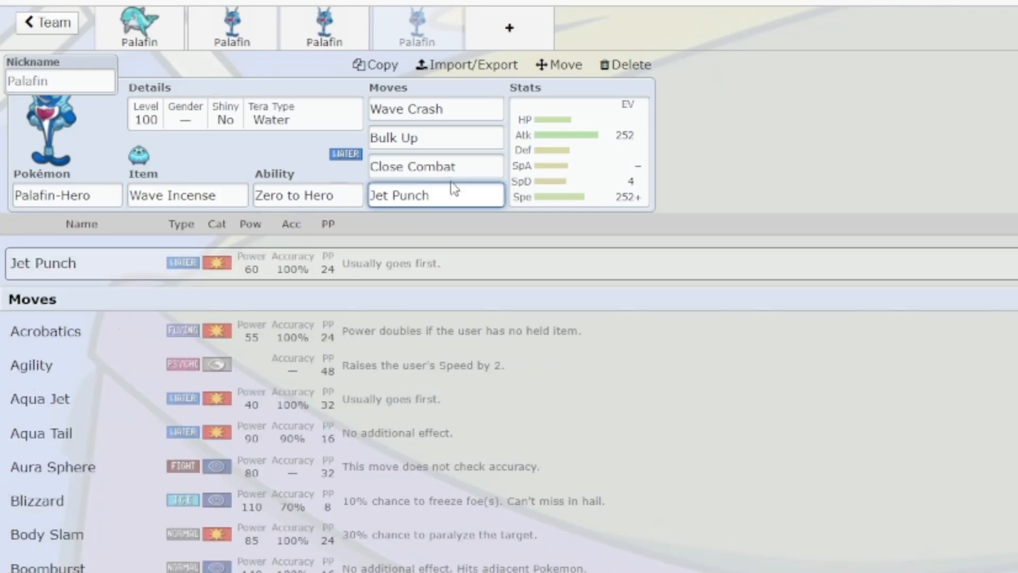
pyautogui.write('a')
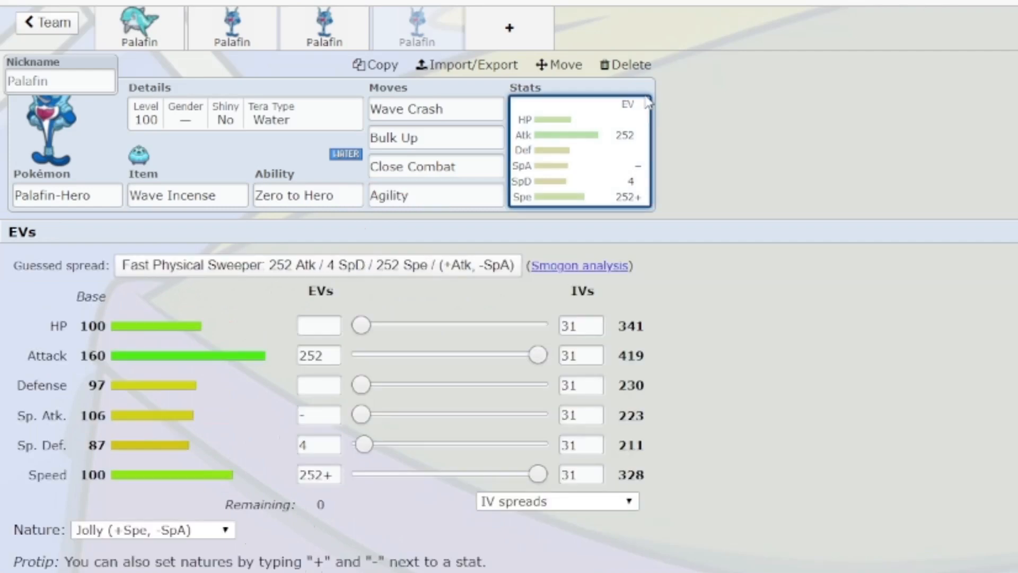
# Make Attack 252+ with Adamant, and set EVs to 92 HP and 160 Speed
pyautogui.click(318, 355)
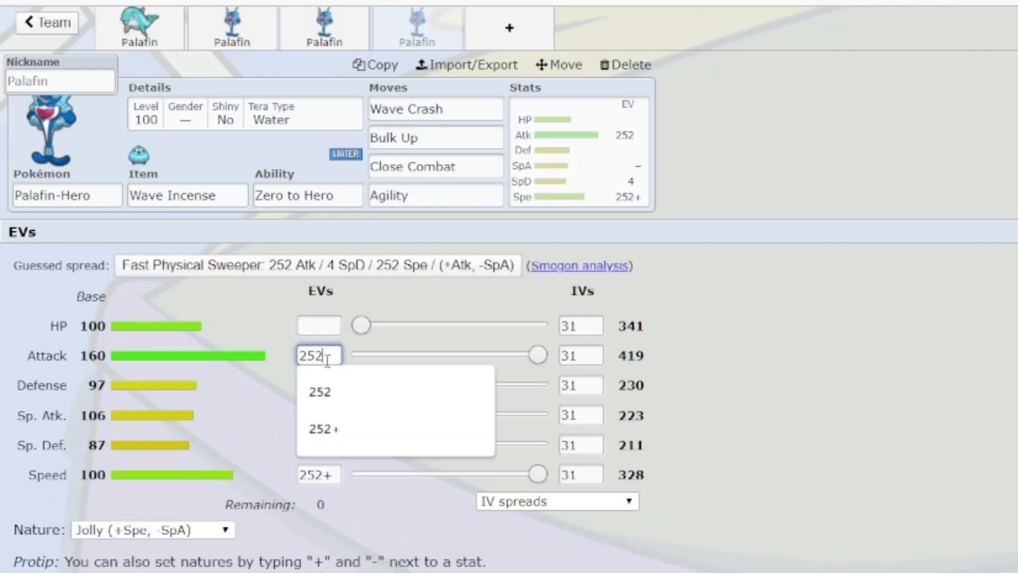
pyautogui.click(323, 429)
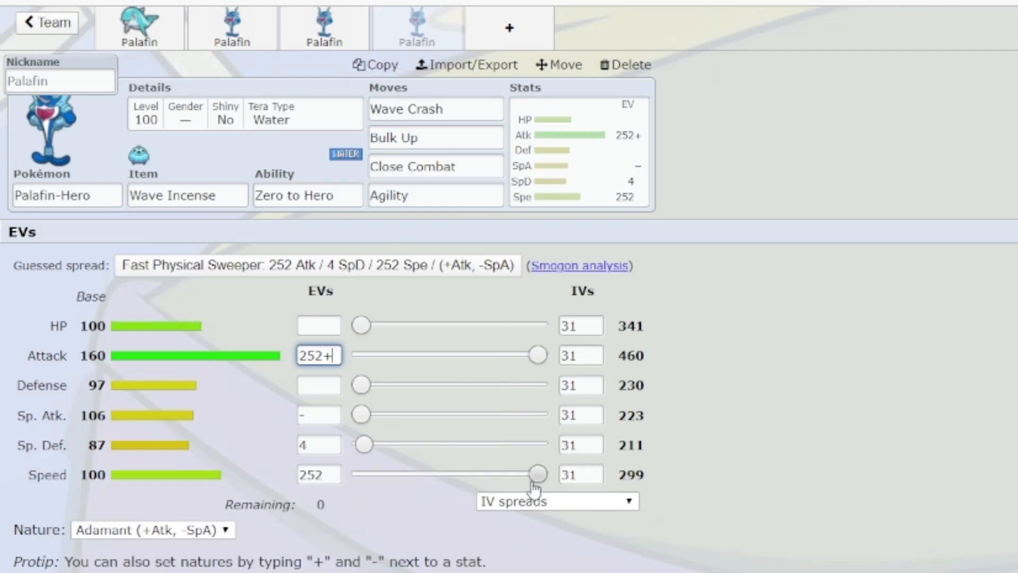
pyautogui.moveTo(536, 474); pyautogui.dragTo(428, 474)
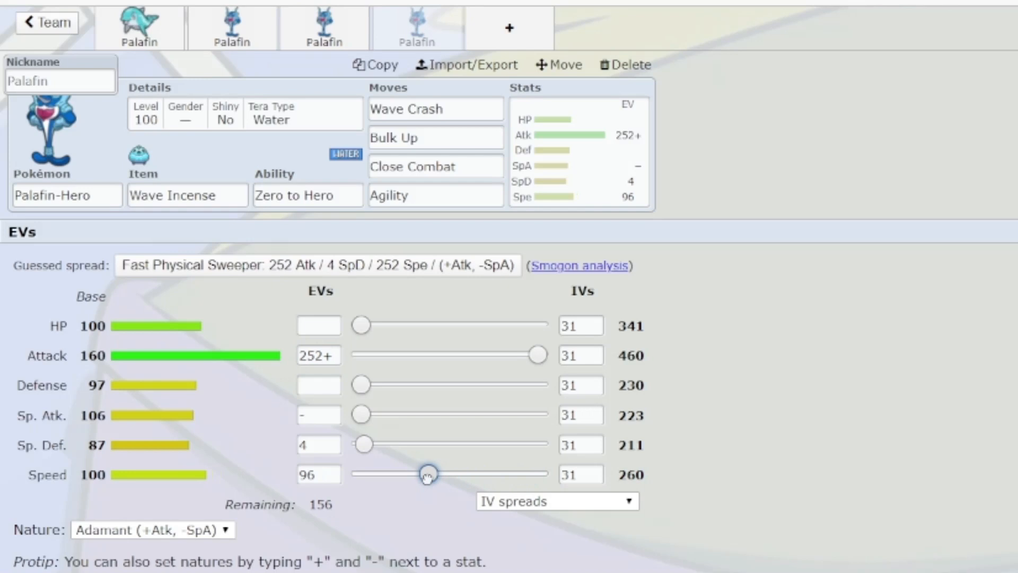
pyautogui.moveTo(428, 474); pyautogui.dragTo(360, 474)
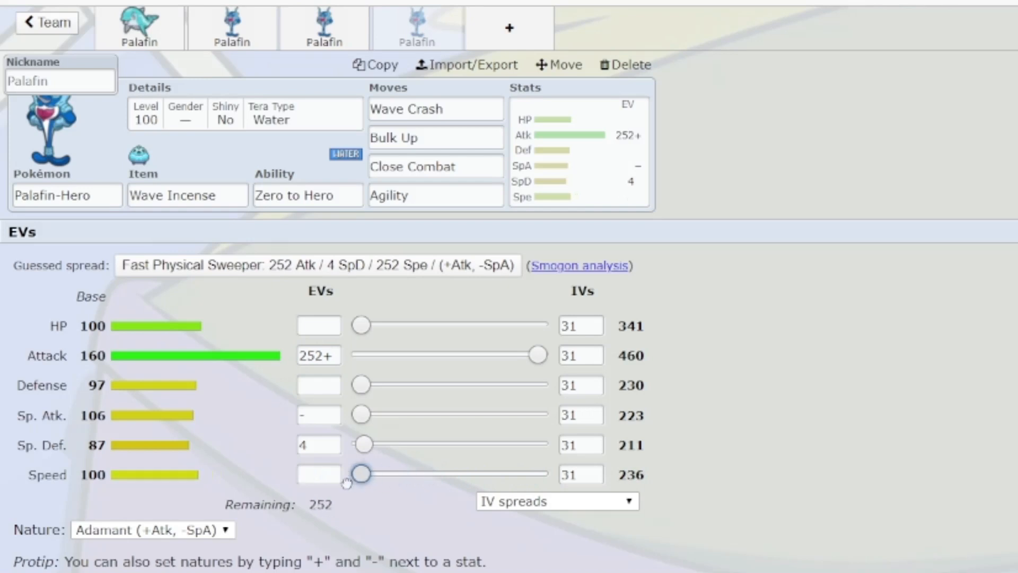
pyautogui.moveTo(361, 474); pyautogui.dragTo(437, 474)
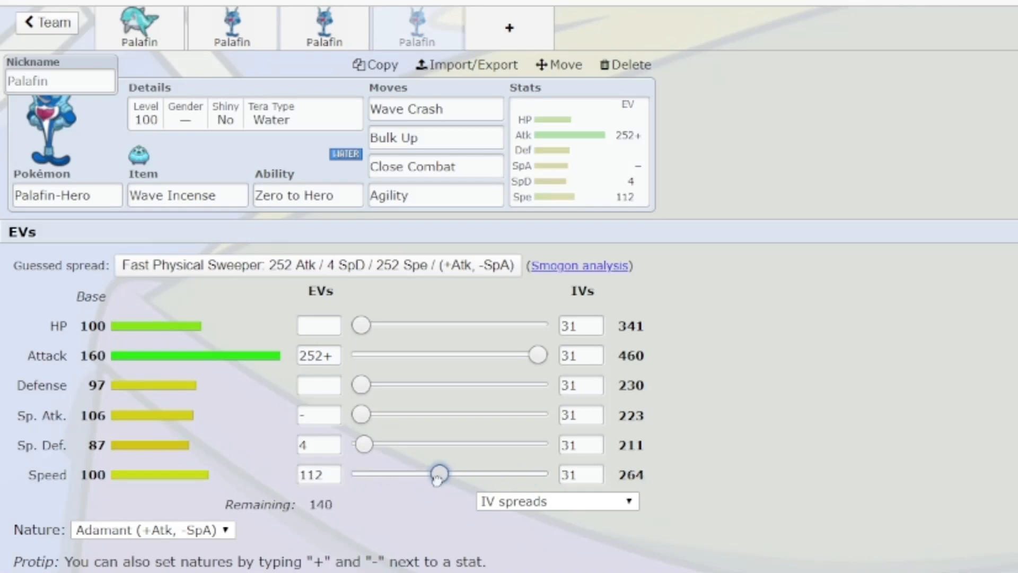
pyautogui.moveTo(437, 475); pyautogui.dragTo(454, 474)
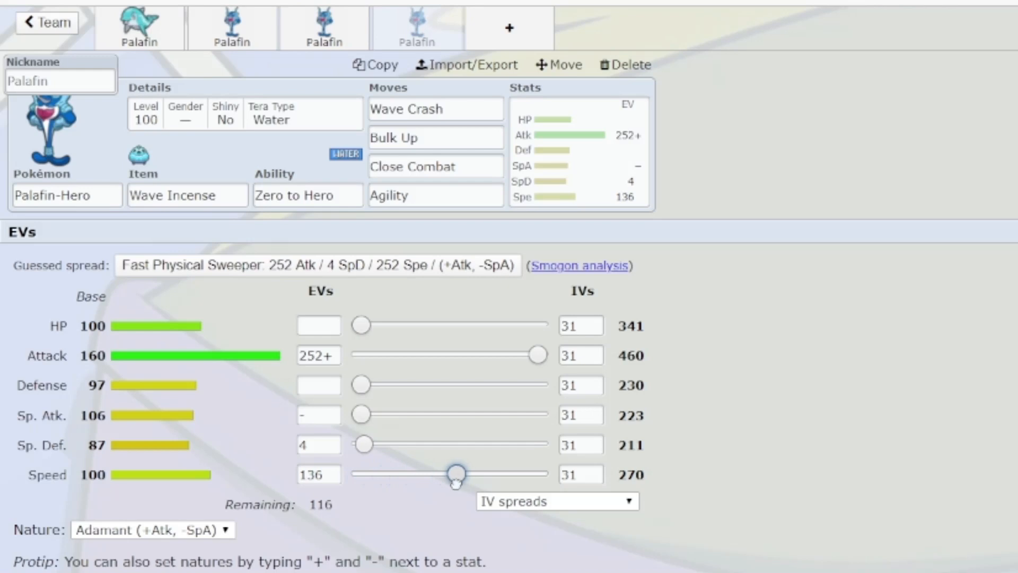
pyautogui.moveTo(361, 324); pyautogui.dragTo(412, 325)
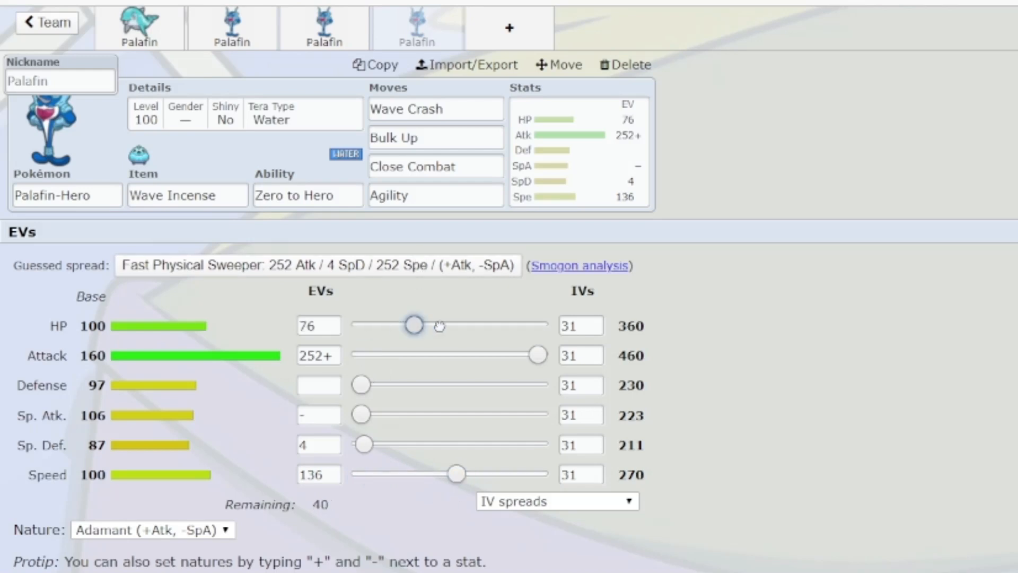
pyautogui.moveTo(414, 325); pyautogui.dragTo(443, 324)
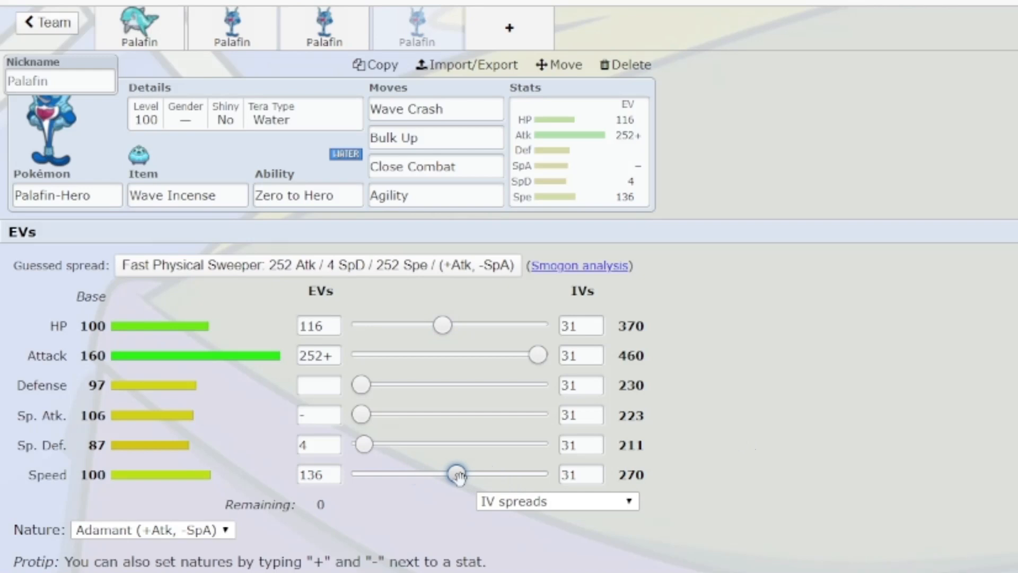
pyautogui.moveTo(452, 344)
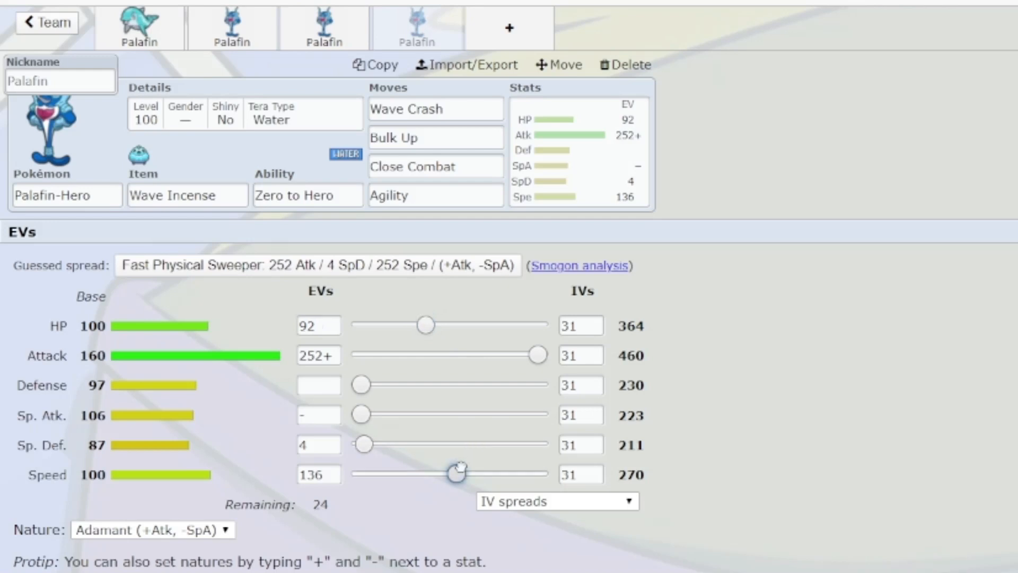
pyautogui.moveTo(458, 474); pyautogui.dragTo(474, 474)
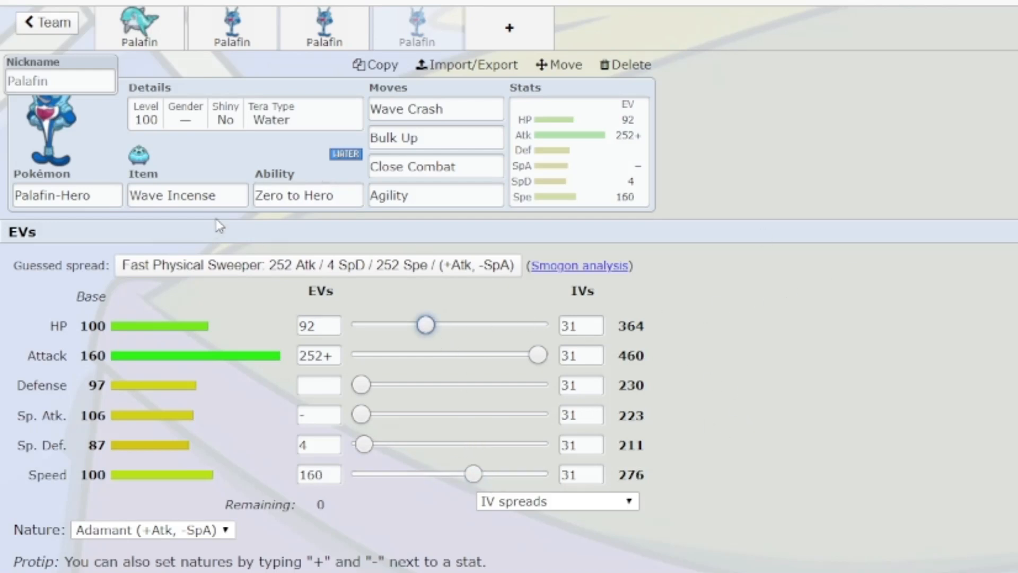
pyautogui.moveTo(429, 128)
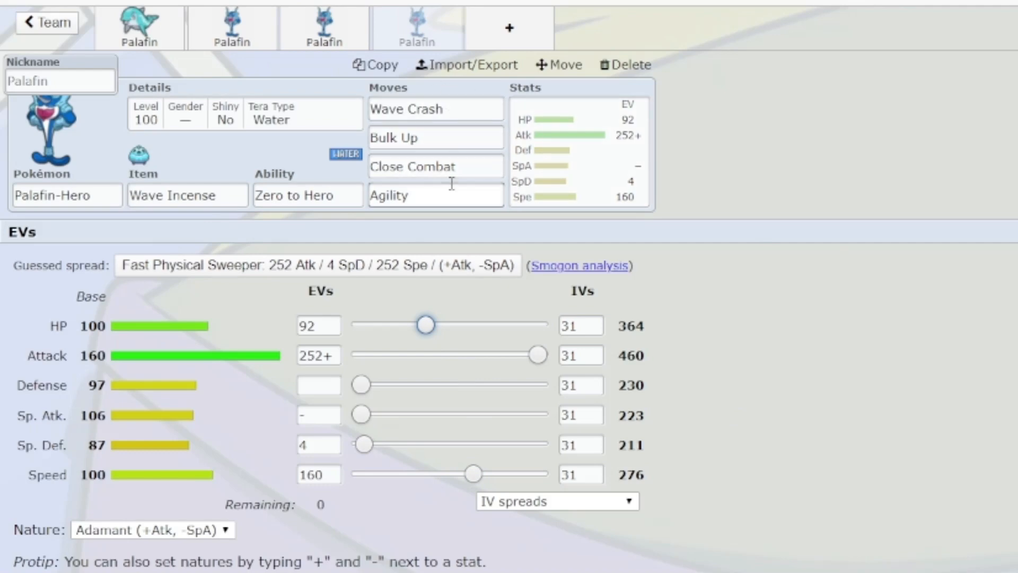
pyautogui.click(435, 108)
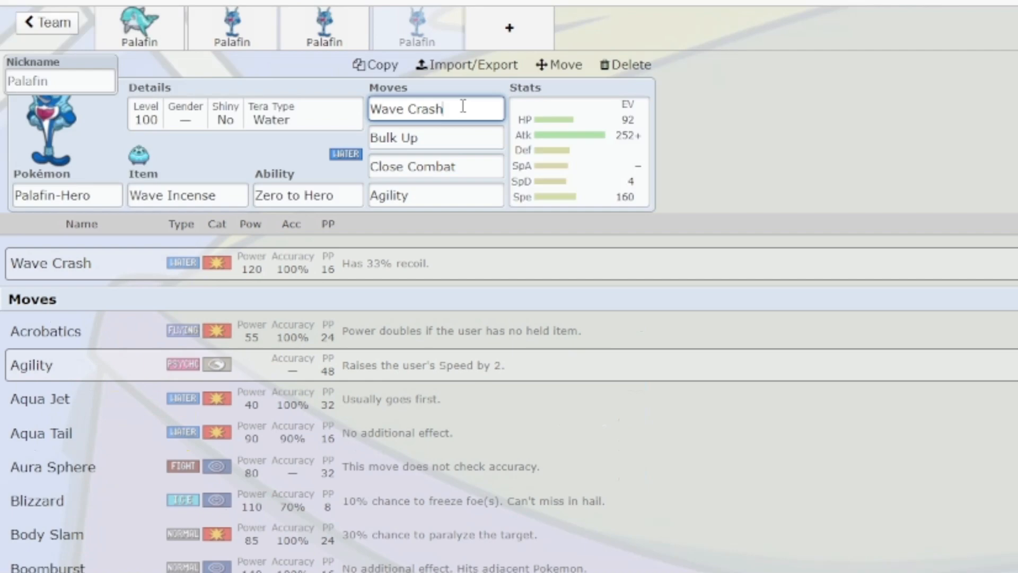
pyautogui.moveTo(708, 164)
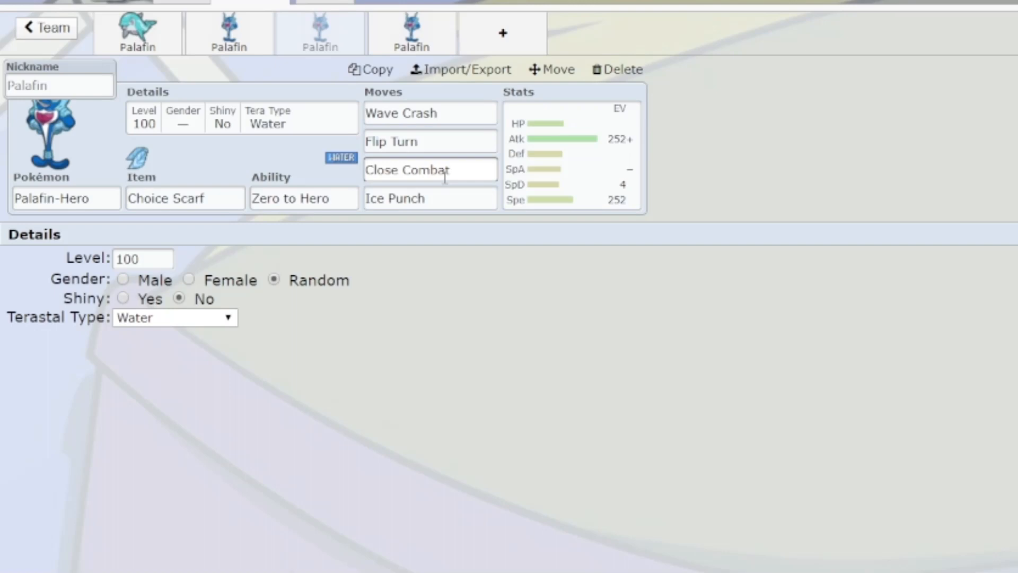
# View the Choice Scarf set's Adamant 252 Atk/4 SpD/252 Spe spread, then switch to the Choice Band Palafin
pyautogui.click(541, 143)
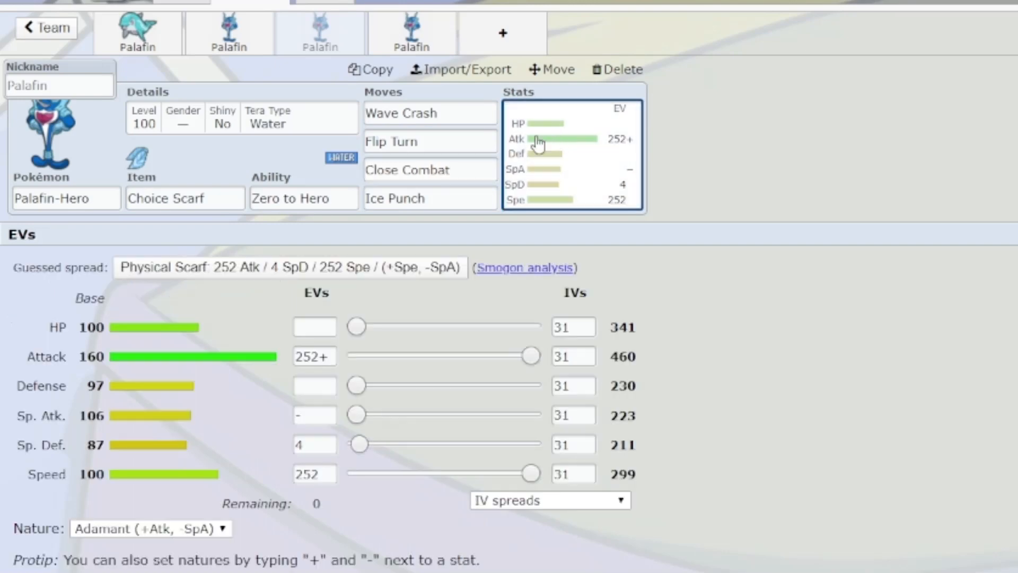
pyautogui.moveTo(108, 378)
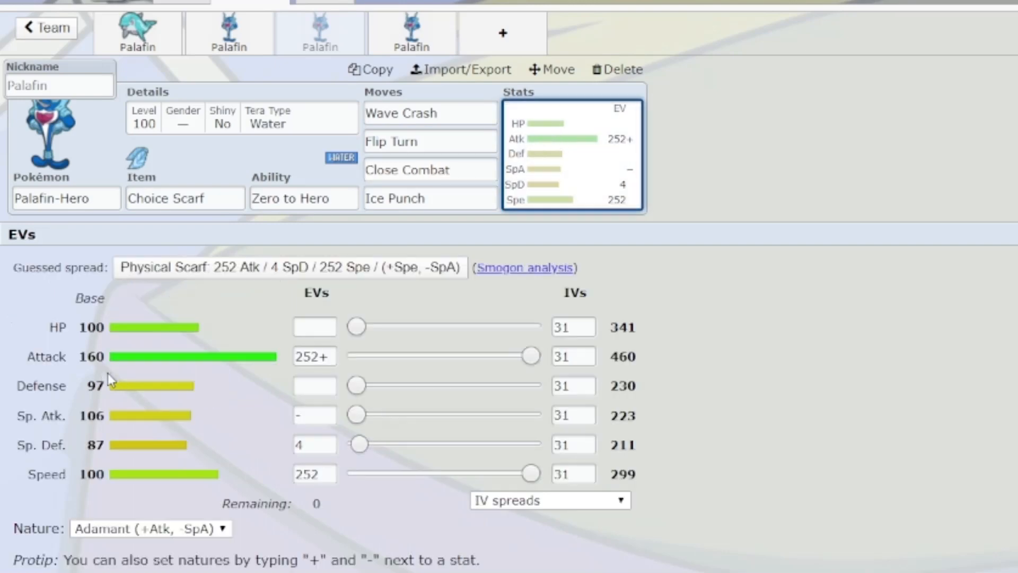
pyautogui.moveTo(80, 481)
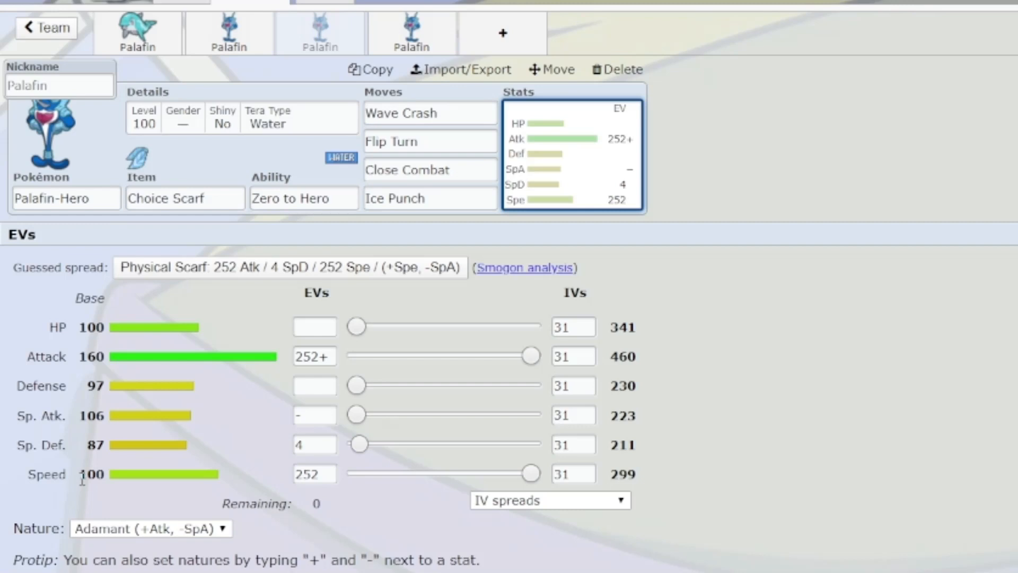
pyautogui.moveTo(610, 496)
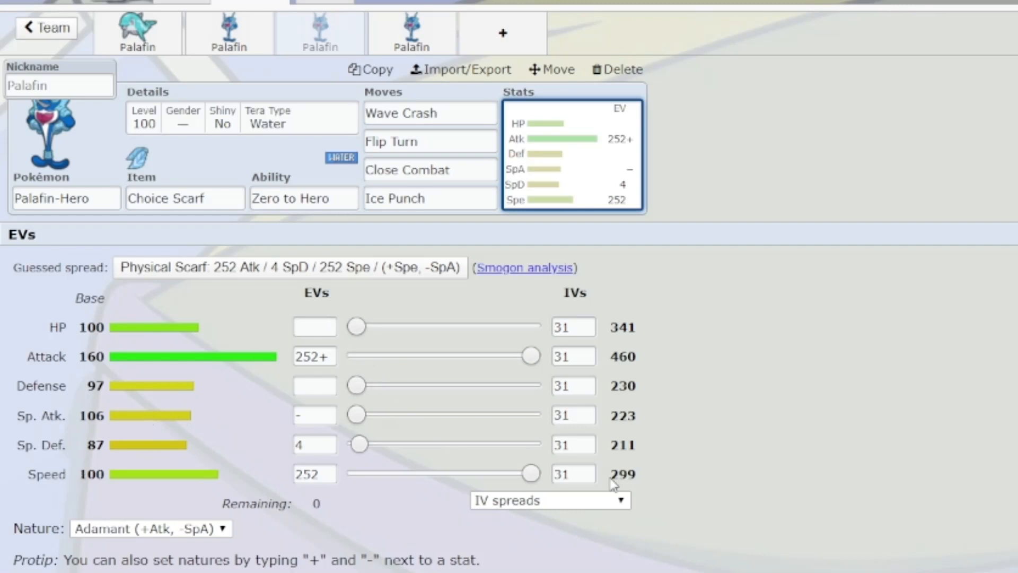
pyautogui.moveTo(282, 457)
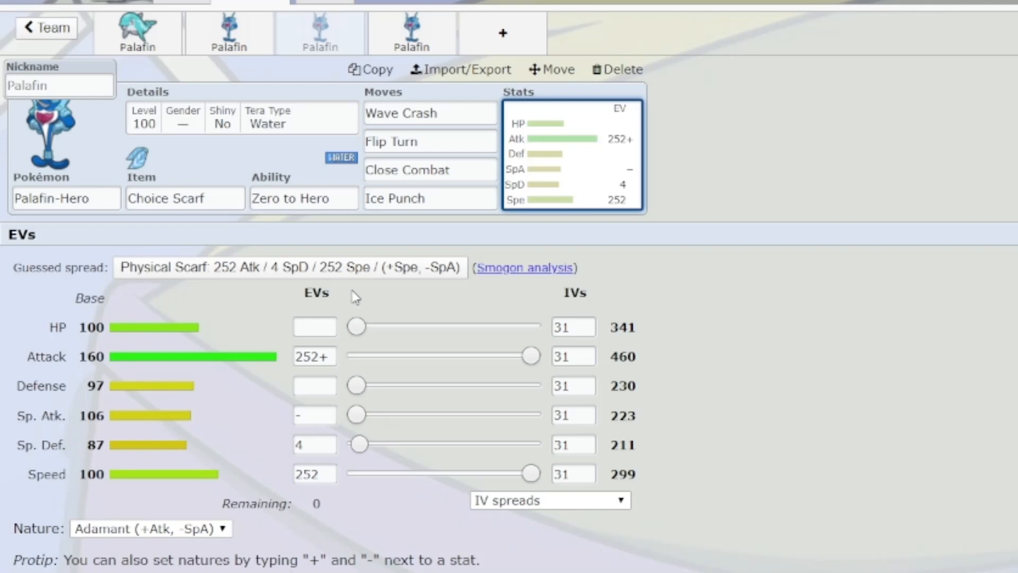
pyautogui.moveTo(329, 71)
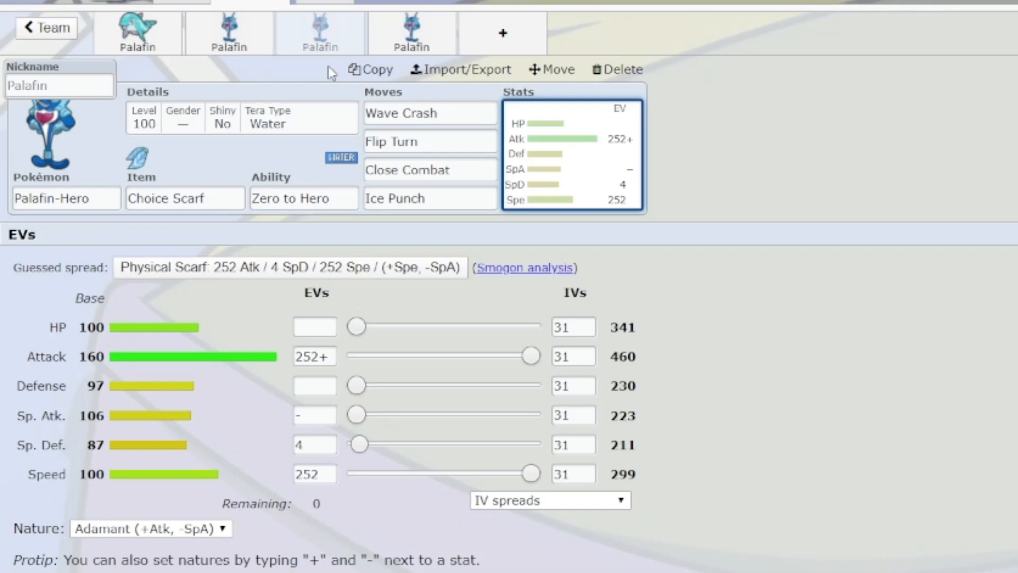
pyautogui.click(429, 198)
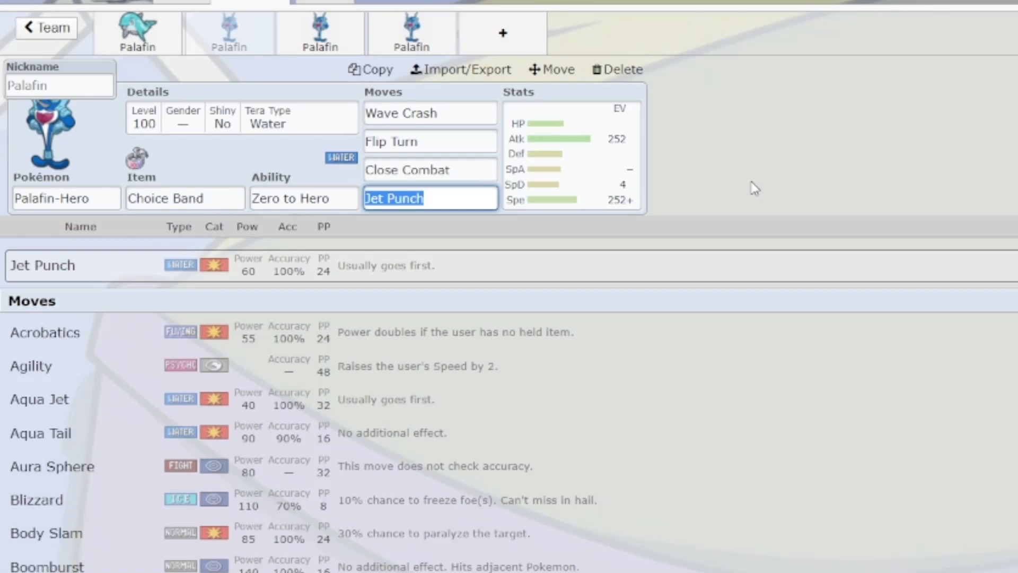
pyautogui.moveTo(761, 169)
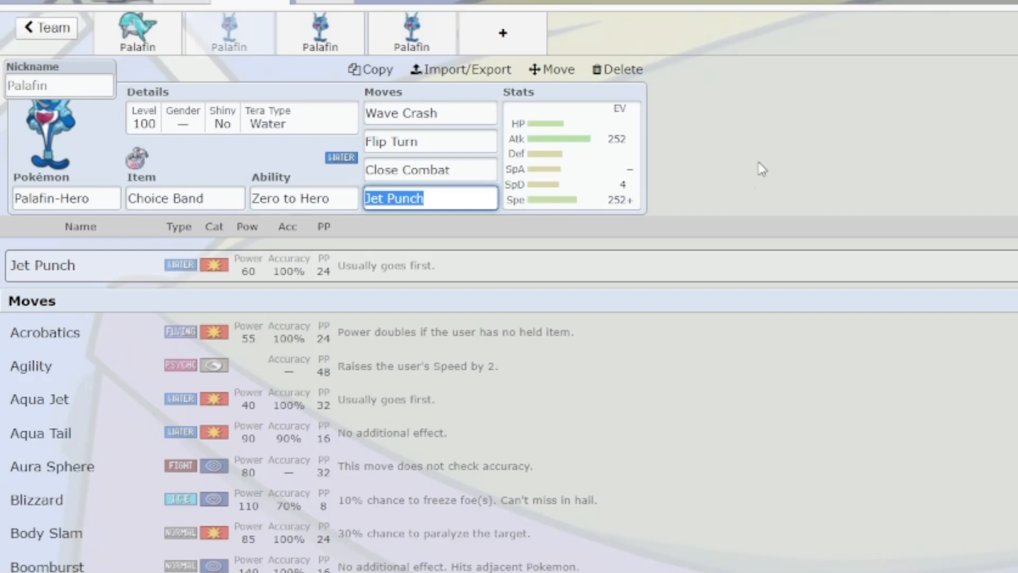
# Delete the extra Palafin and make the Choice Band Palafin-Hero Adamant, 252+ Atk/4 SpD/252 Spe
pyautogui.click(430, 141)
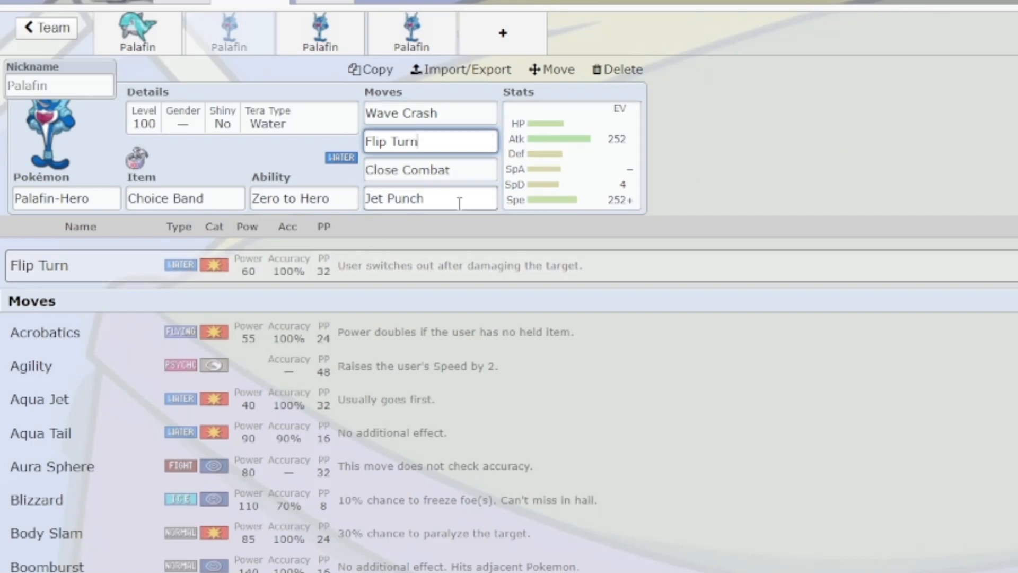
pyautogui.click(429, 198)
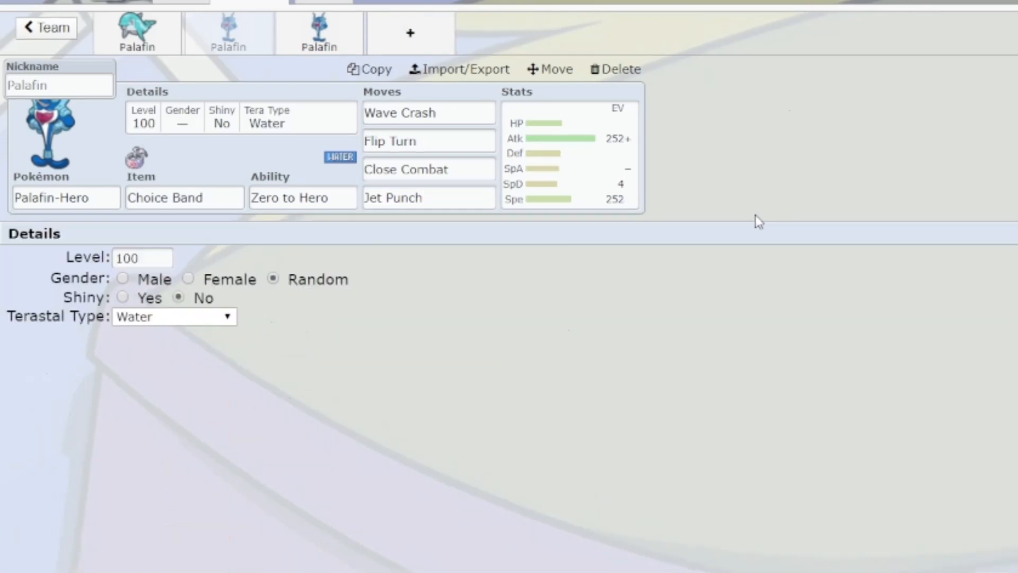
pyautogui.moveTo(522, 159)
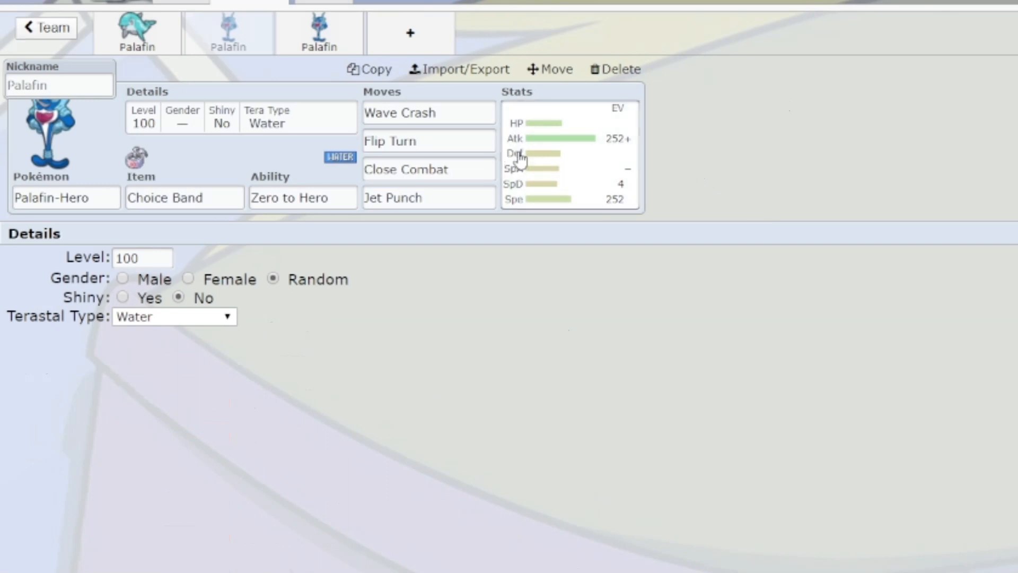
pyautogui.click(569, 154)
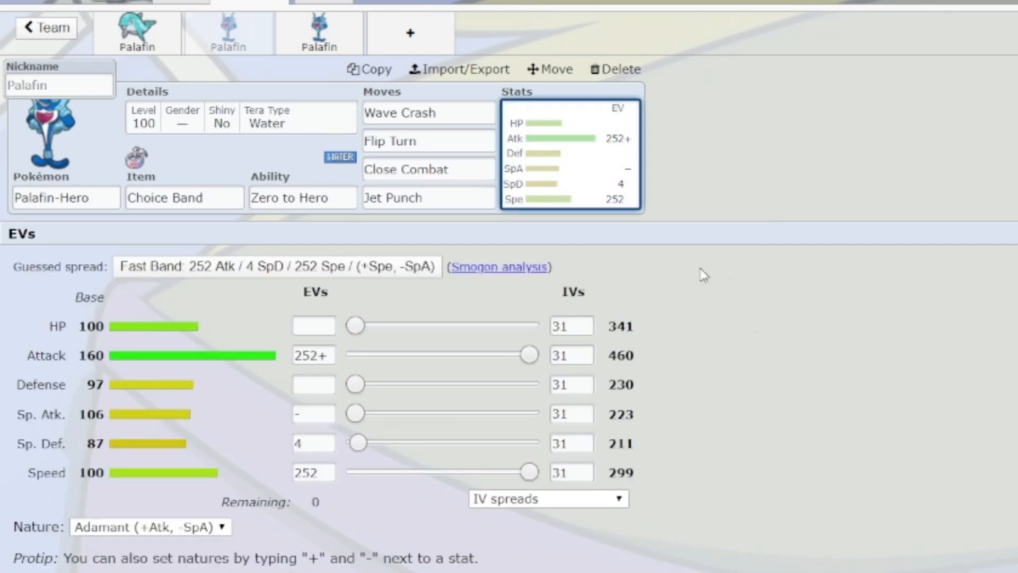